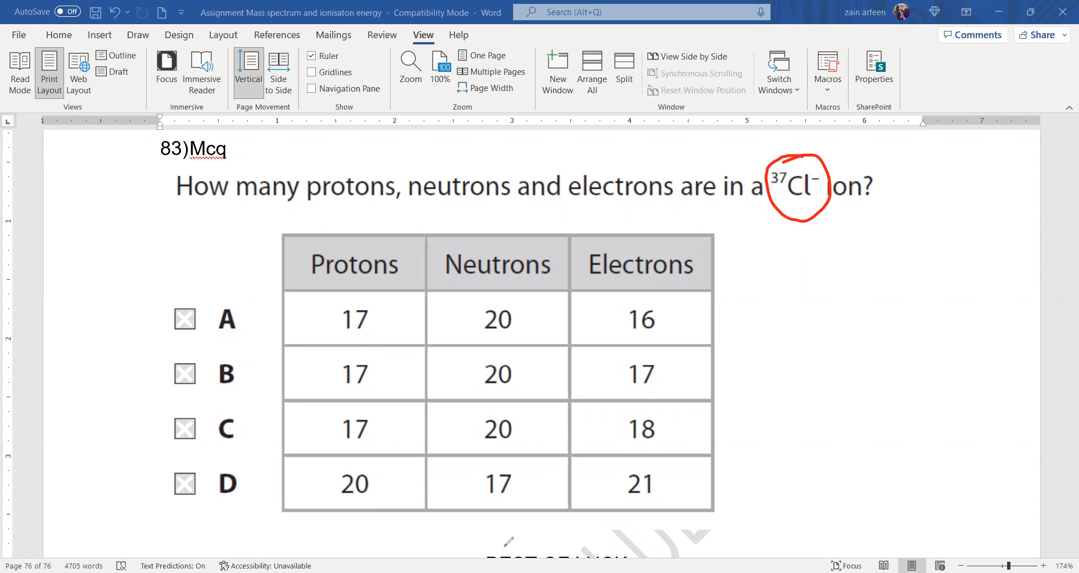
mouse_move(791, 246)
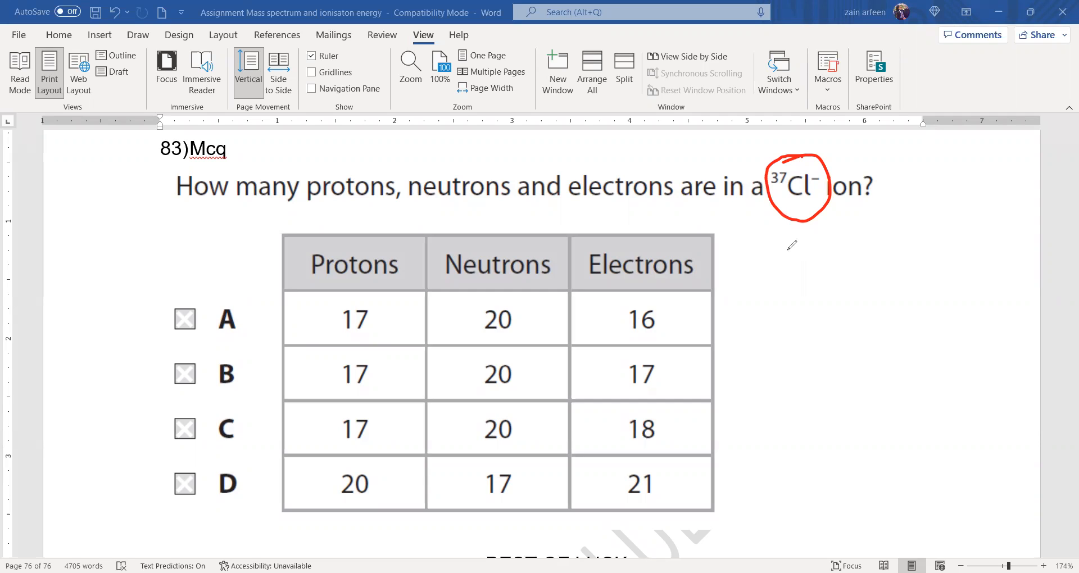
Step: Ink notes on question 83: a note under the chloride ion, 17 and 20, and e > p
drag(788, 230, 795, 248)
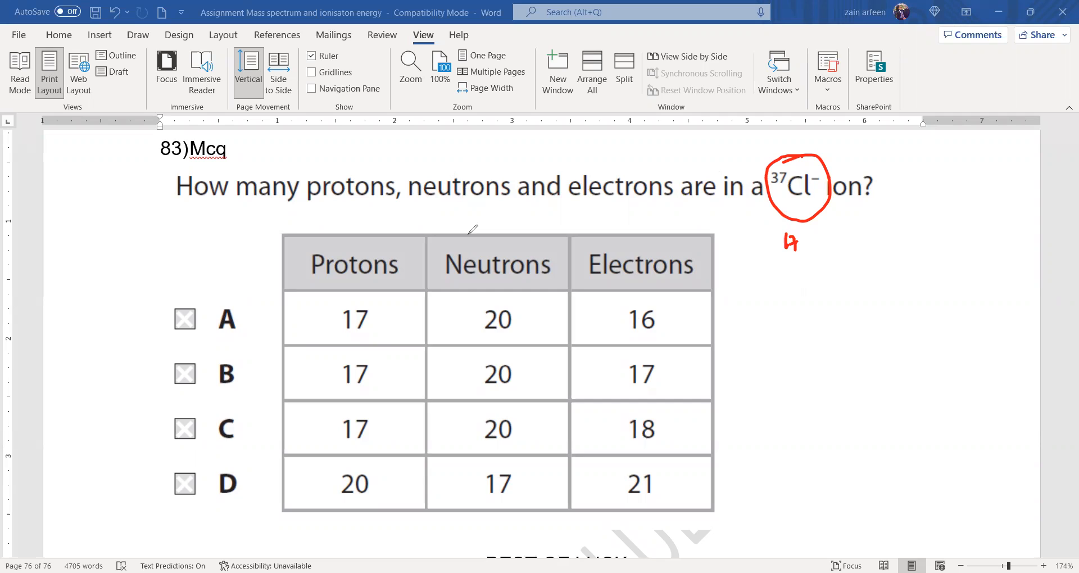
drag(482, 227, 506, 219)
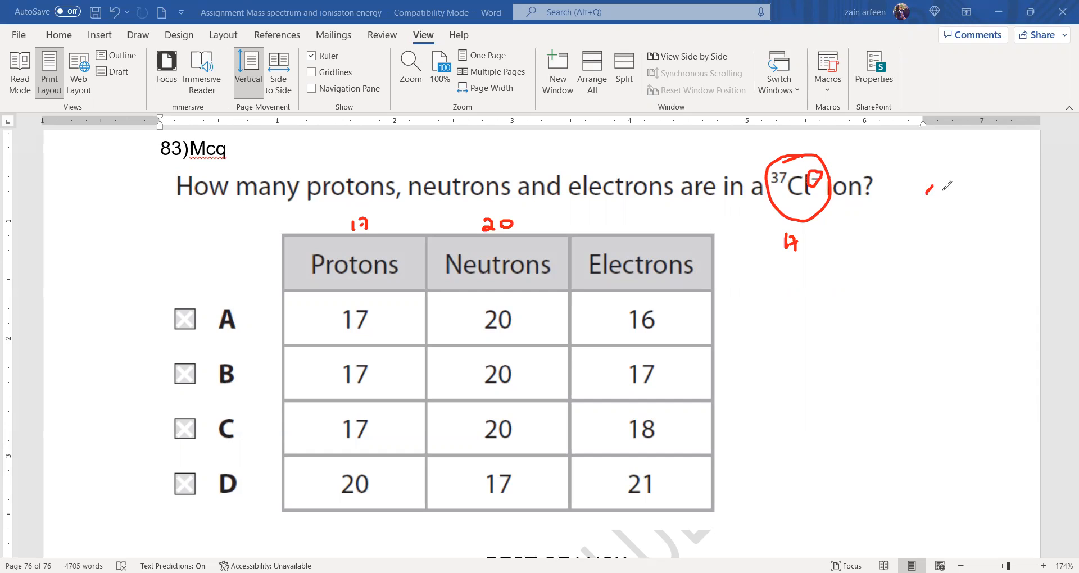
drag(926, 200, 991, 200)
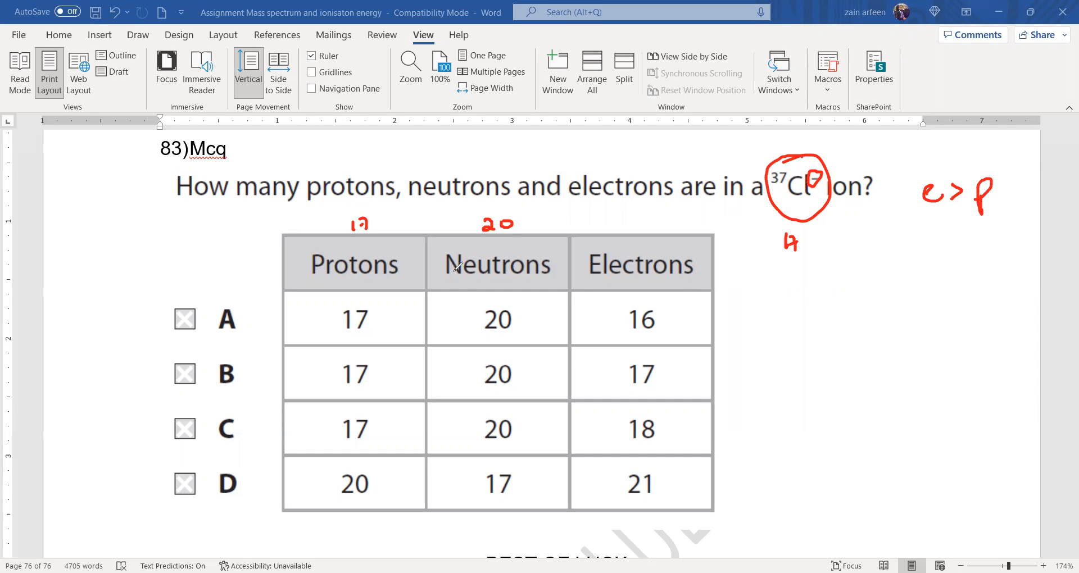
mouse_move(499, 261)
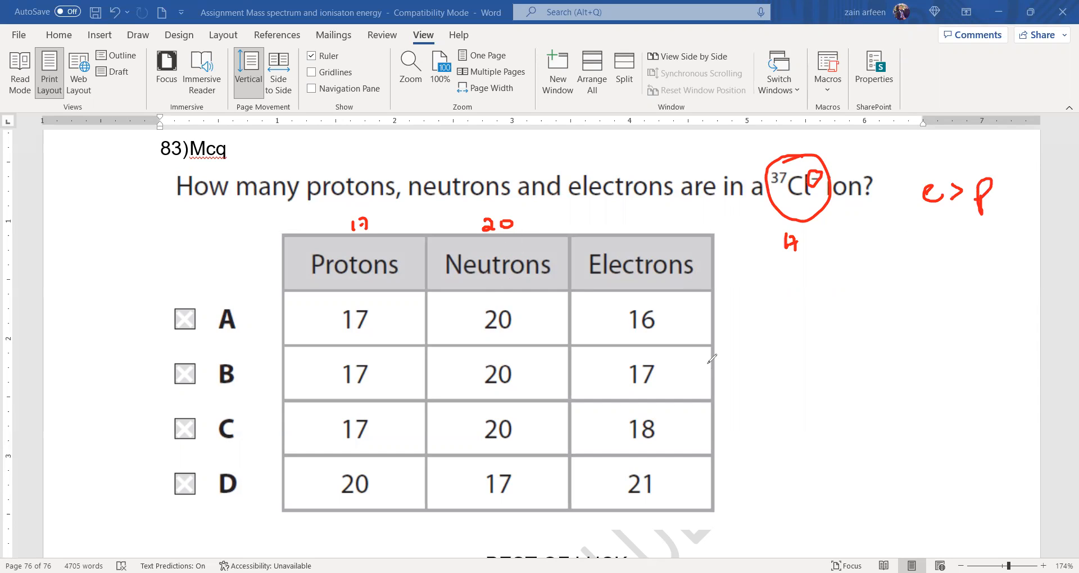
mouse_move(740, 369)
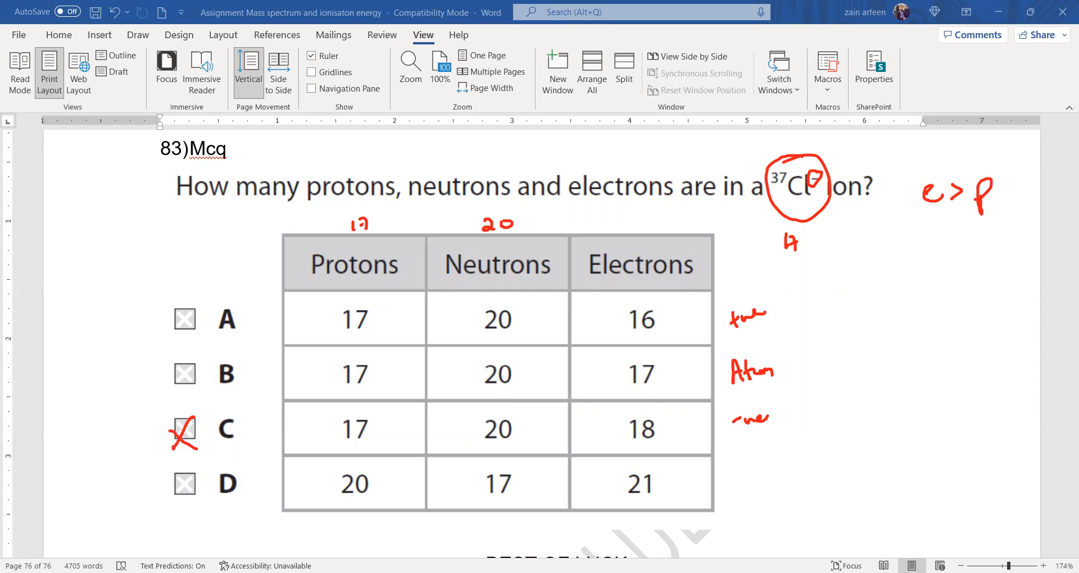
Step: Write each isotope term beside the table, from 68.077 × 58 through 64 × 0.926
scroll(down, 3)
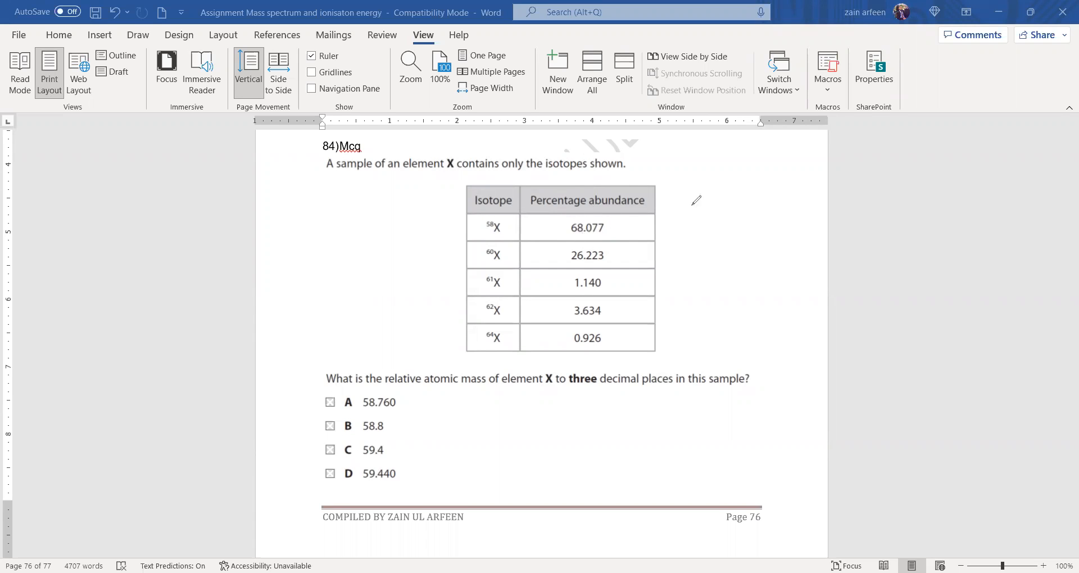
drag(685, 206, 705, 196)
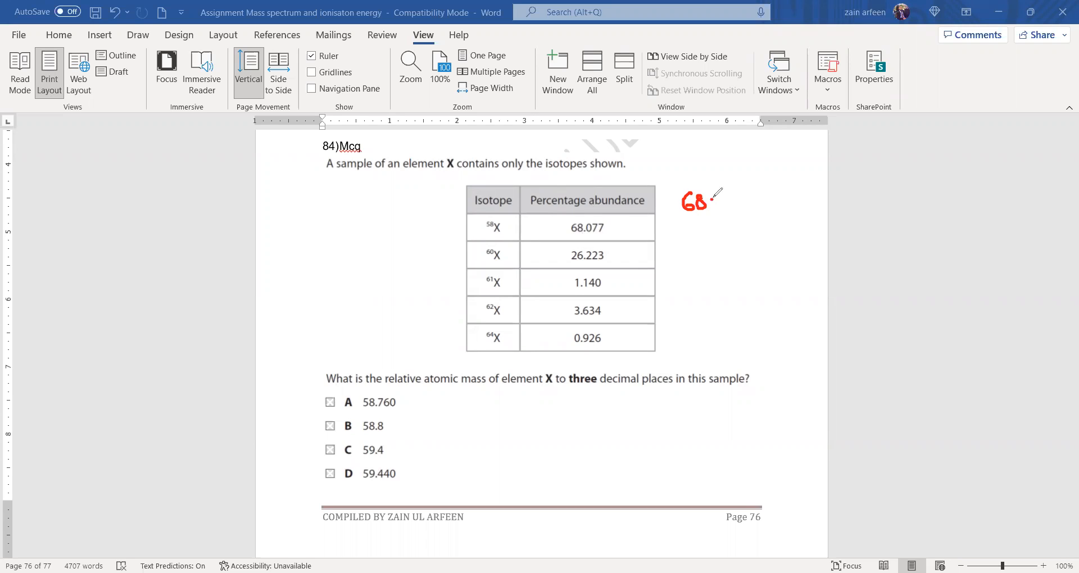
drag(716, 201, 747, 193)
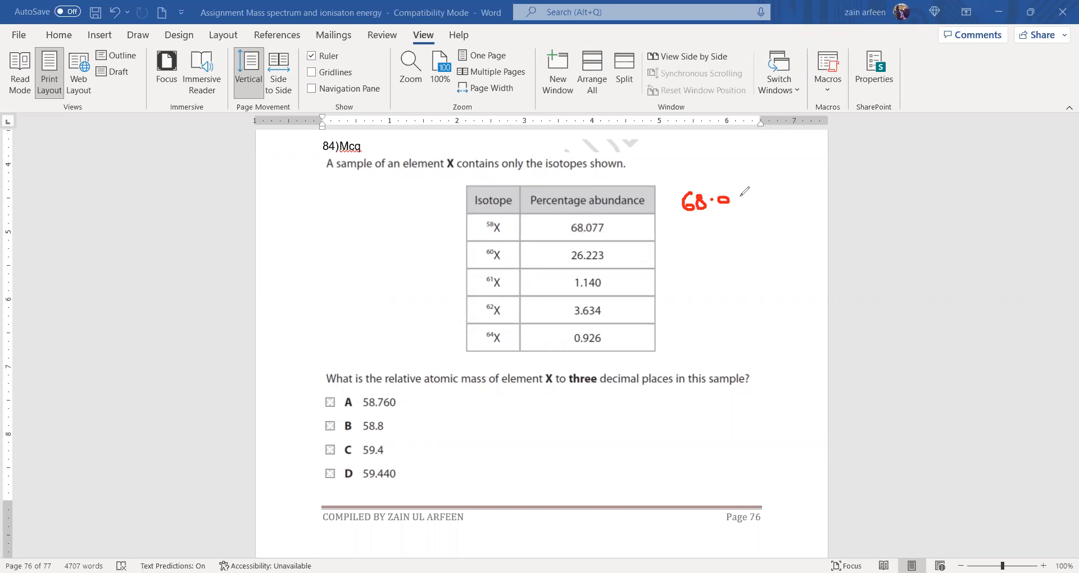
drag(730, 200, 770, 203)
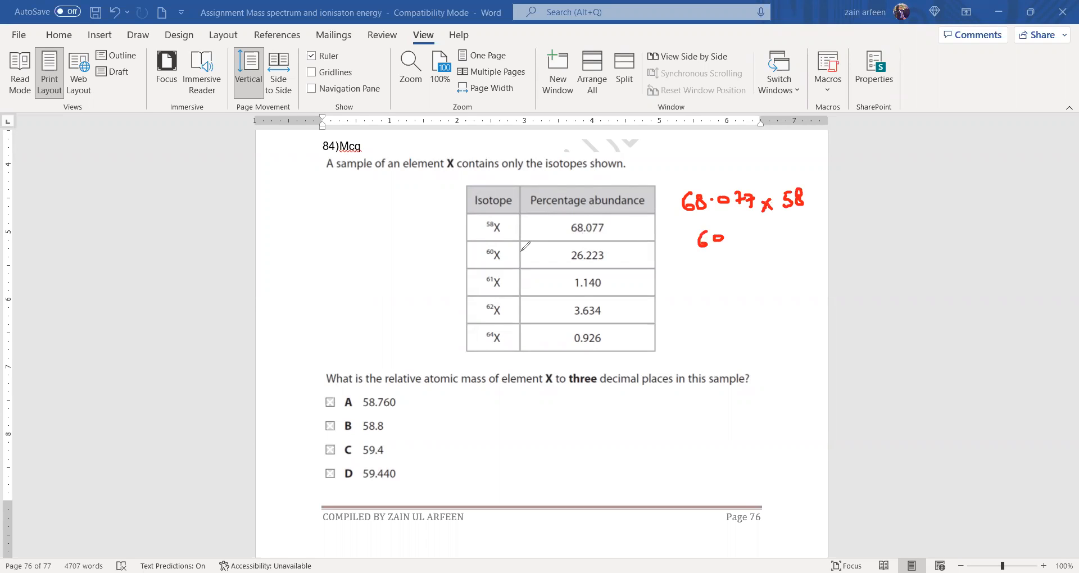
drag(743, 233, 760, 244)
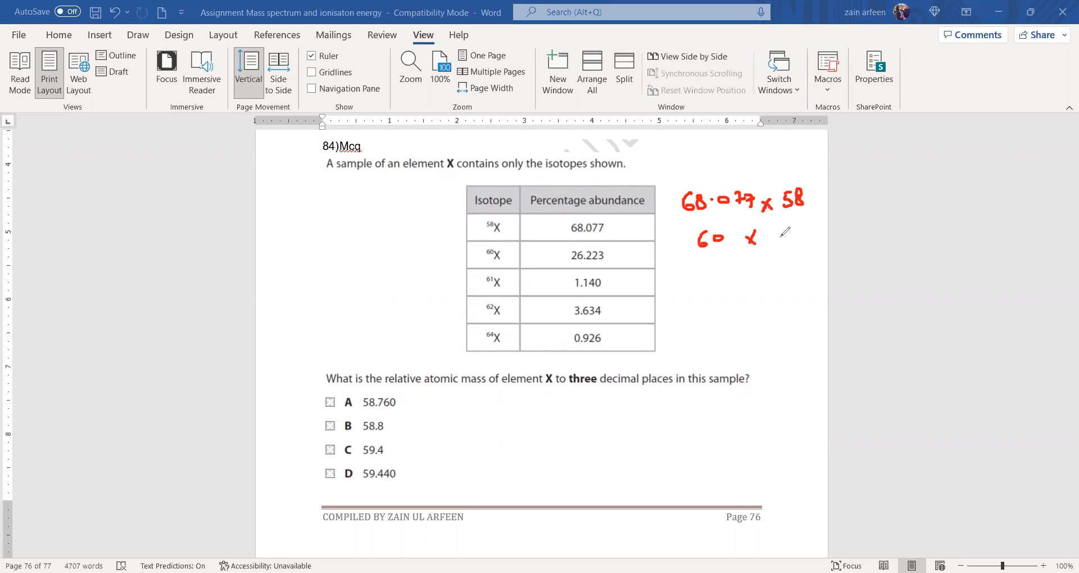
drag(770, 237, 809, 237)
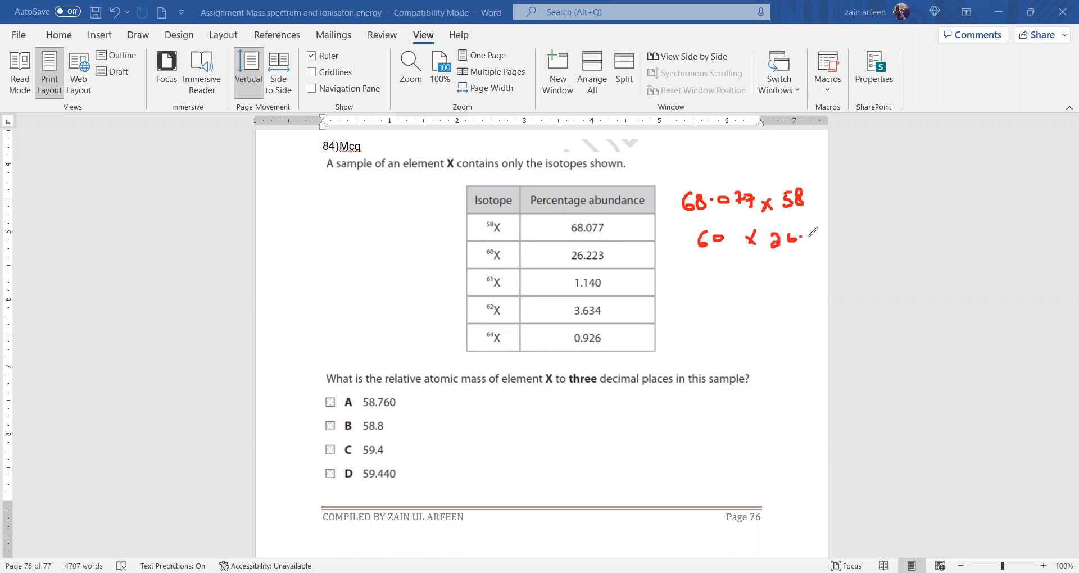
drag(798, 237, 833, 241)
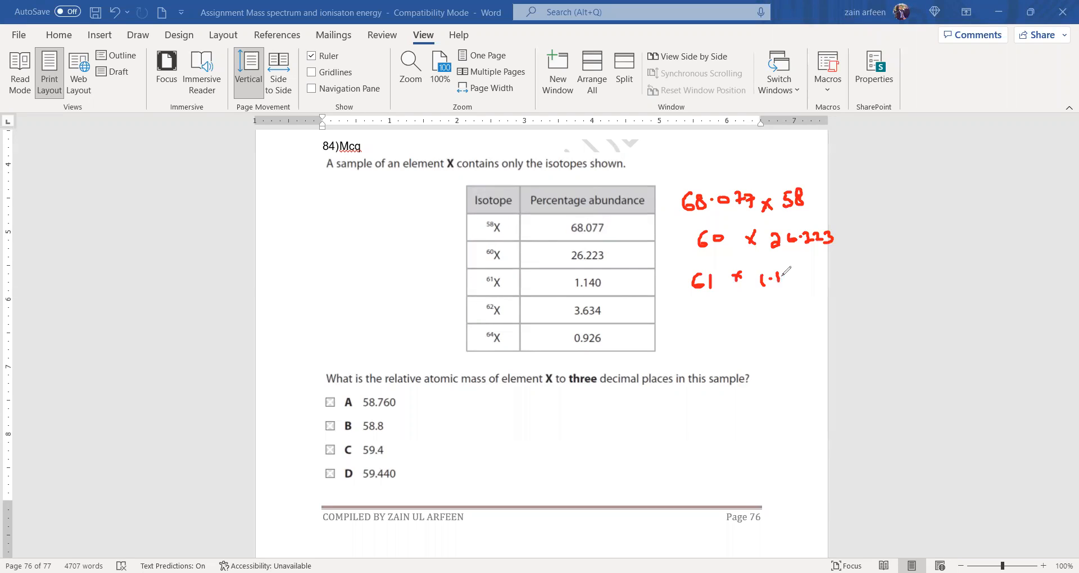
drag(774, 279, 815, 279)
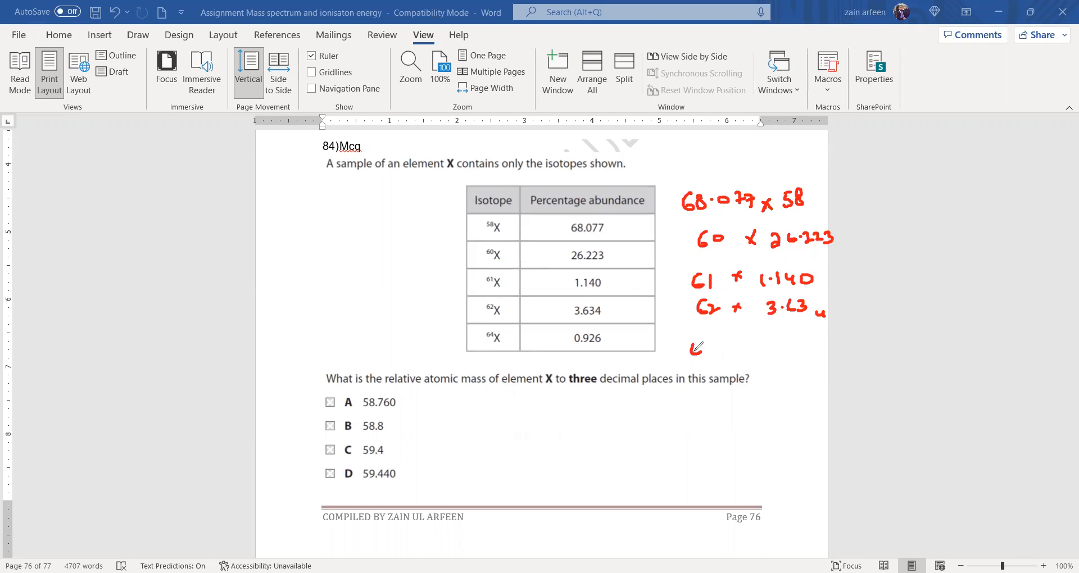
drag(688, 351, 750, 344)
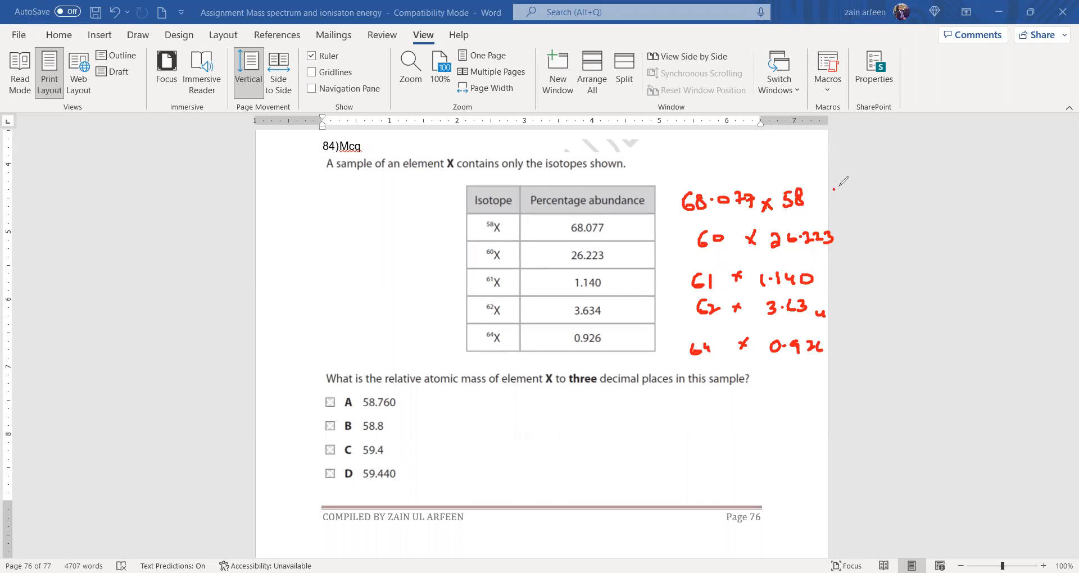
Step: Bracket the five terms as a sum and divide it by 100
drag(838, 186, 868, 362)
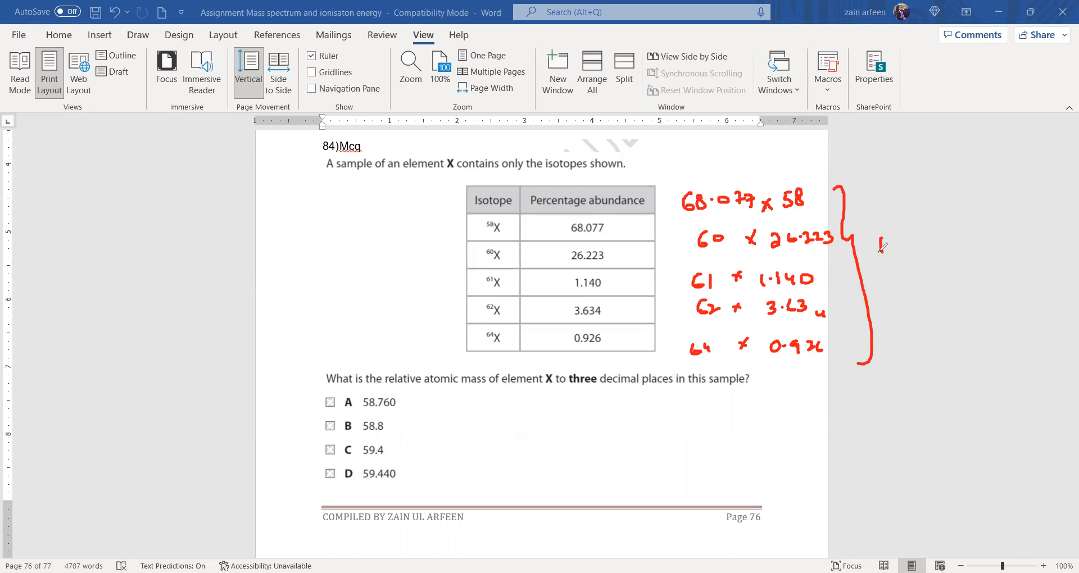
drag(908, 309, 956, 214)
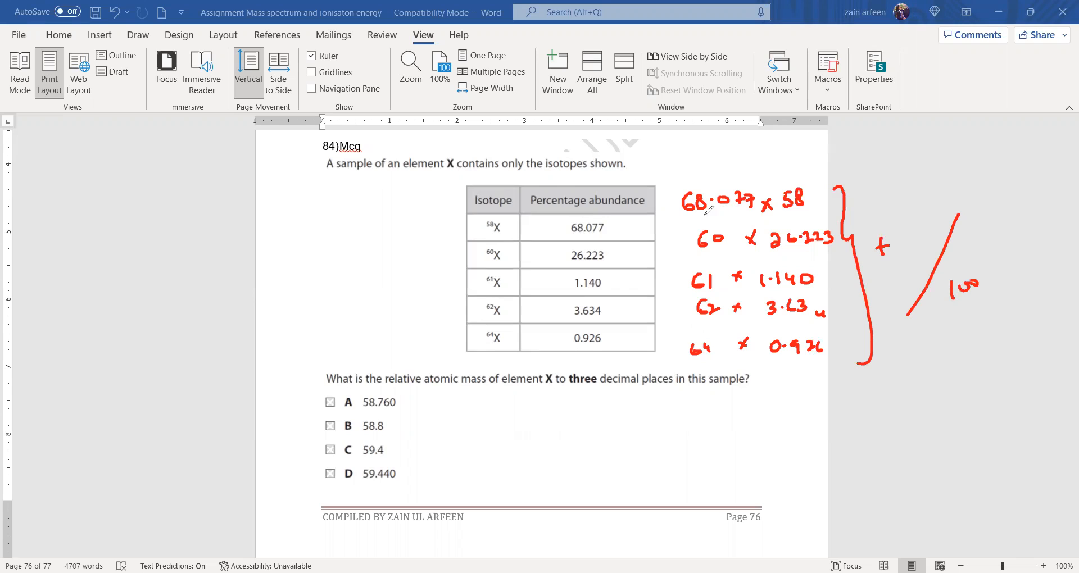
drag(673, 223, 781, 225)
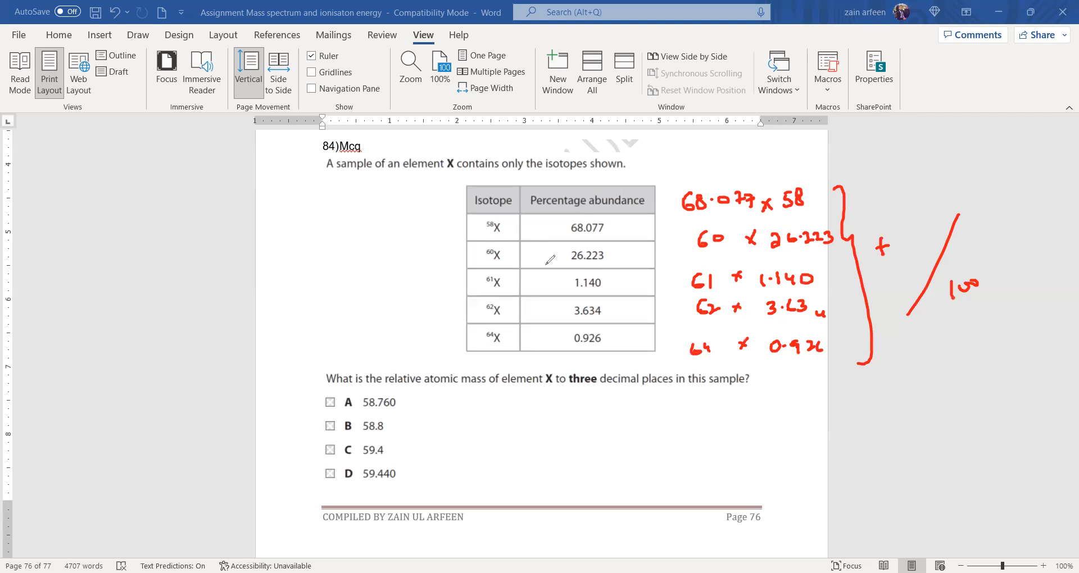
mouse_move(572, 238)
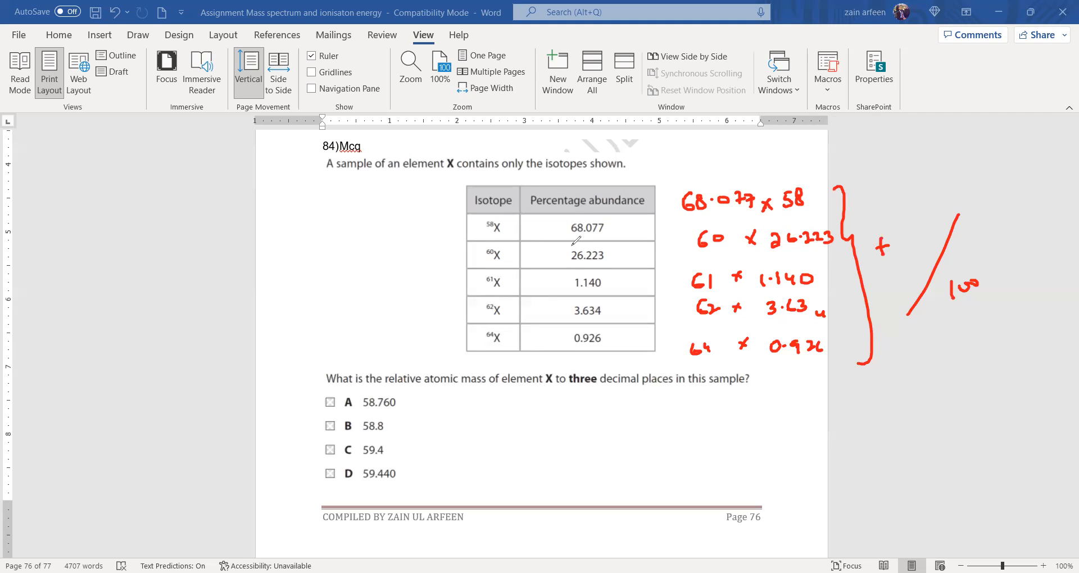
mouse_move(908, 217)
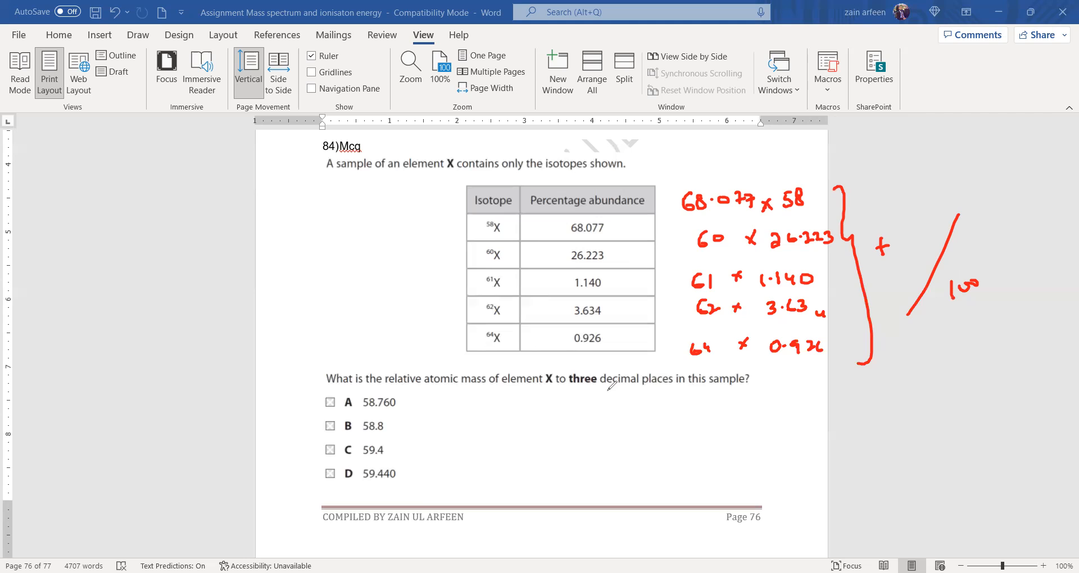
mouse_move(534, 384)
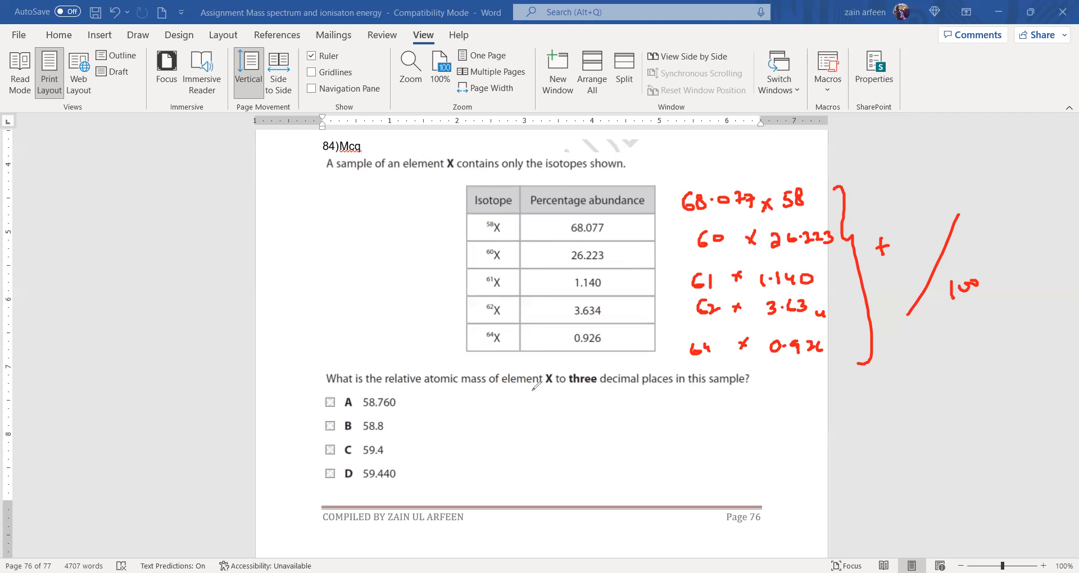
Step: Underline 'three' in question 84 and cross out options A, B and C
drag(567, 397, 603, 396)
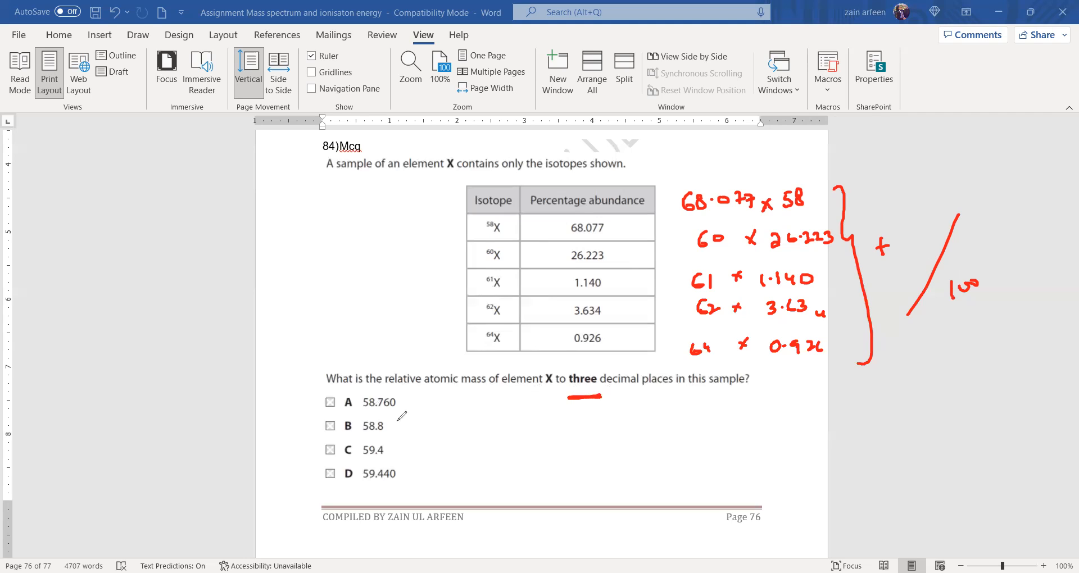
drag(396, 423, 402, 451)
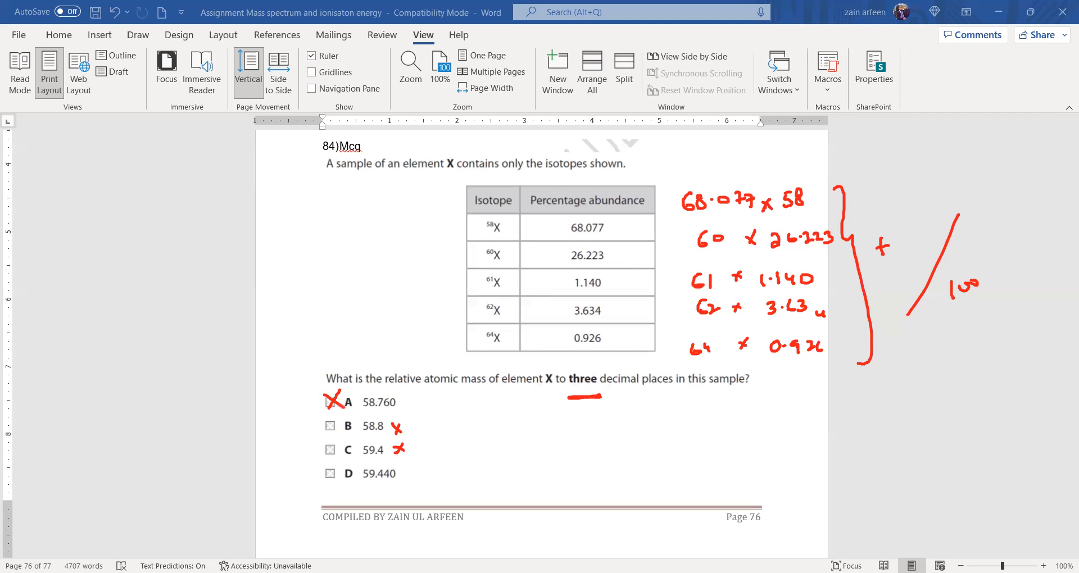
scroll(down, 3)
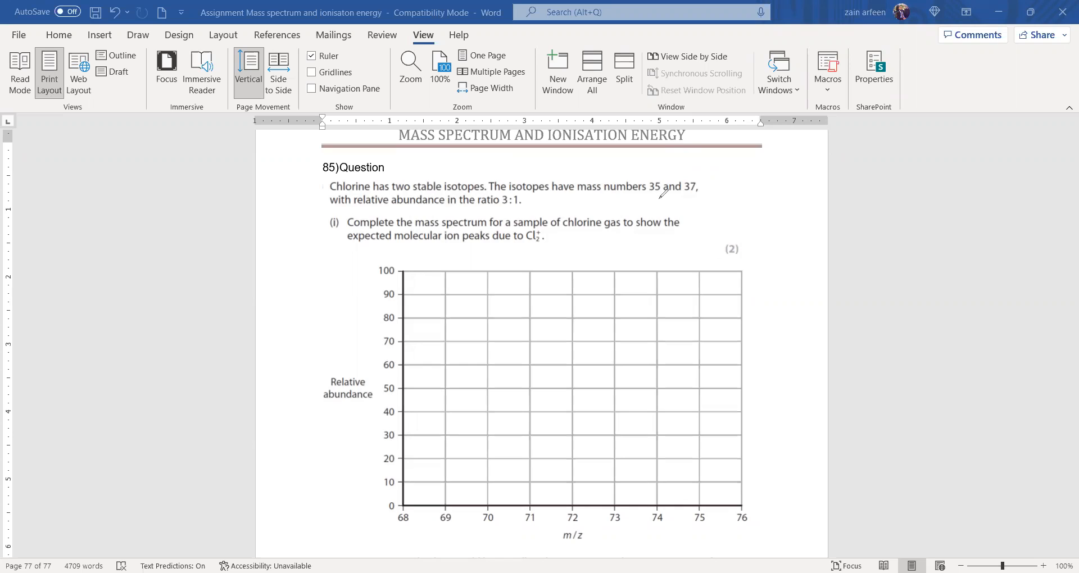
mouse_move(678, 193)
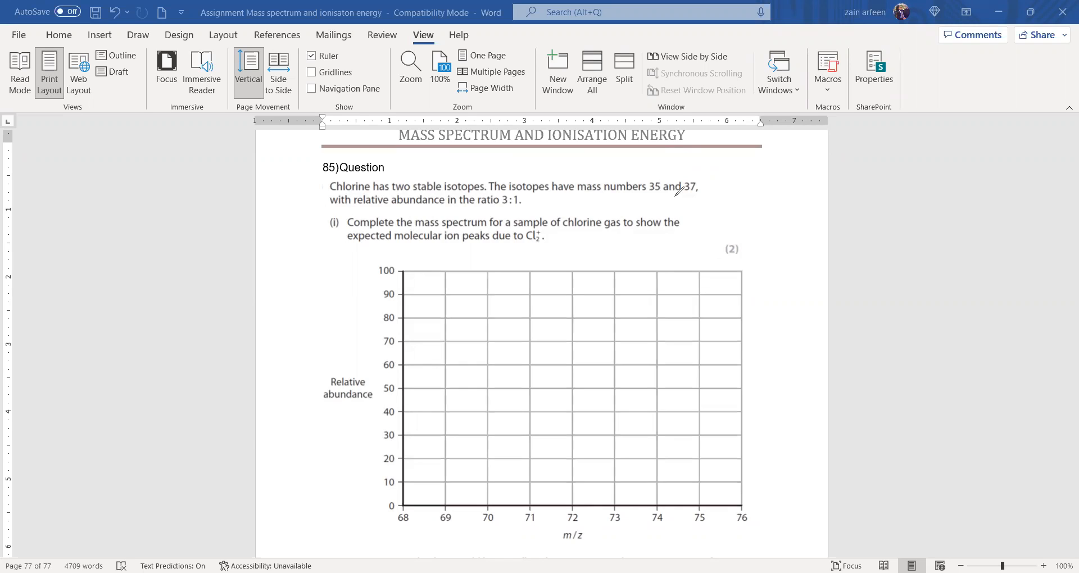
mouse_move(475, 208)
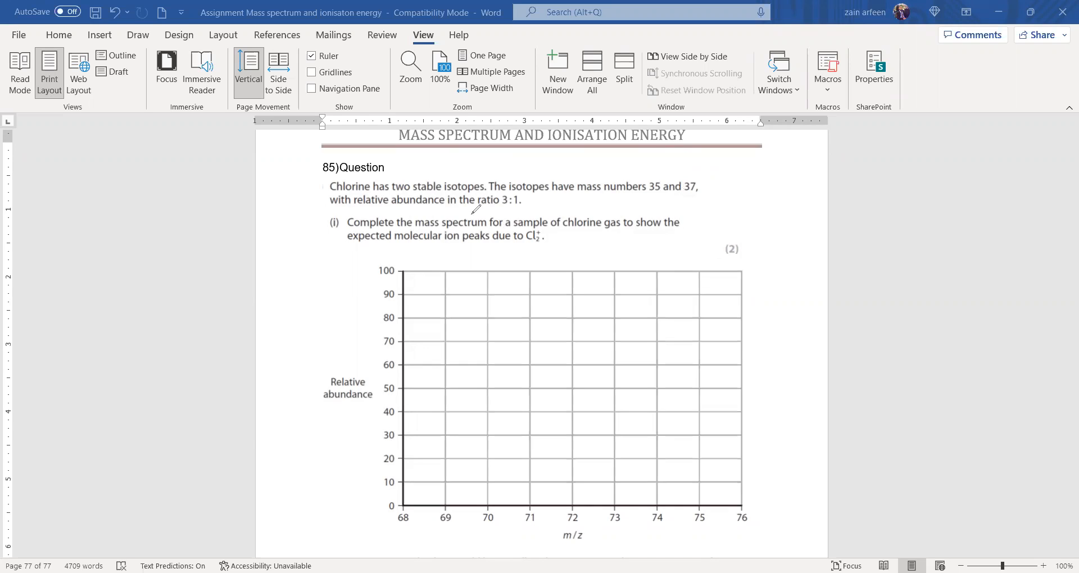
mouse_move(526, 205)
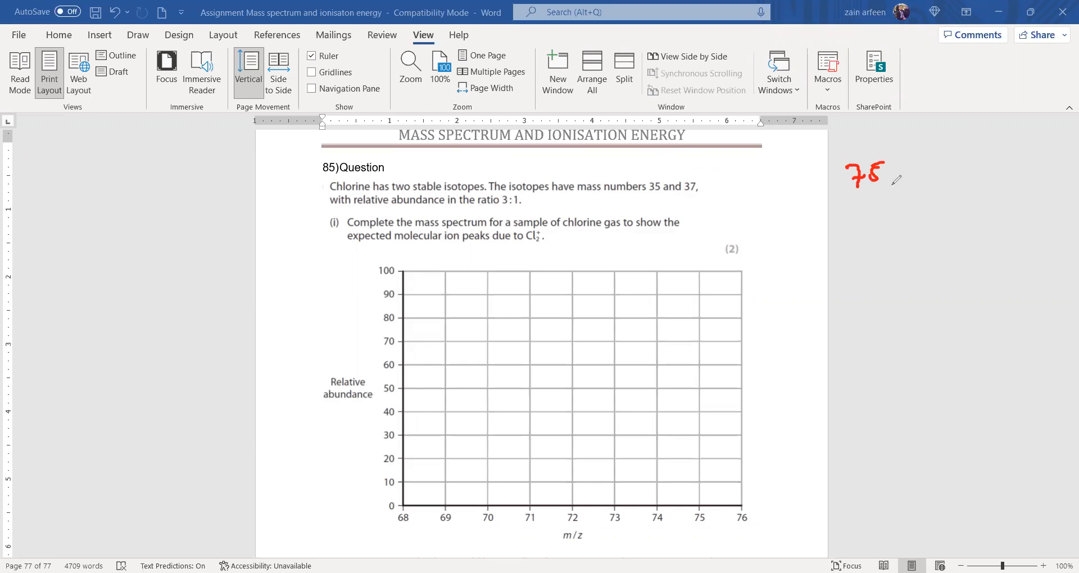
Step: Write 75 for the chlorine-35 abundance in the right margin
drag(888, 175, 971, 175)
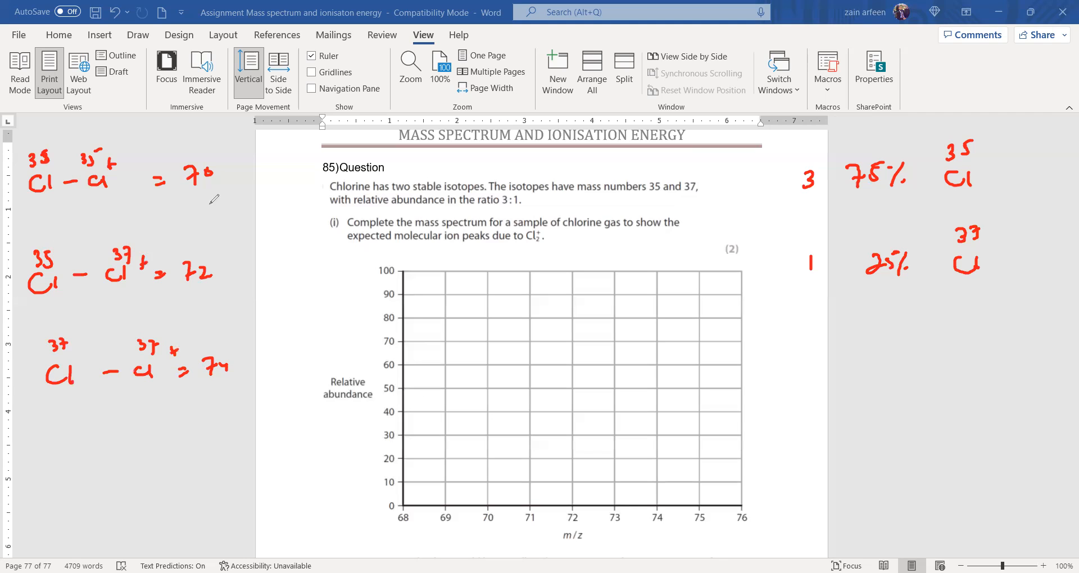
Step: Write the ratios 9, 6 and 1 beside the 70, 72 and 74 combinations
drag(495, 513, 482, 513)
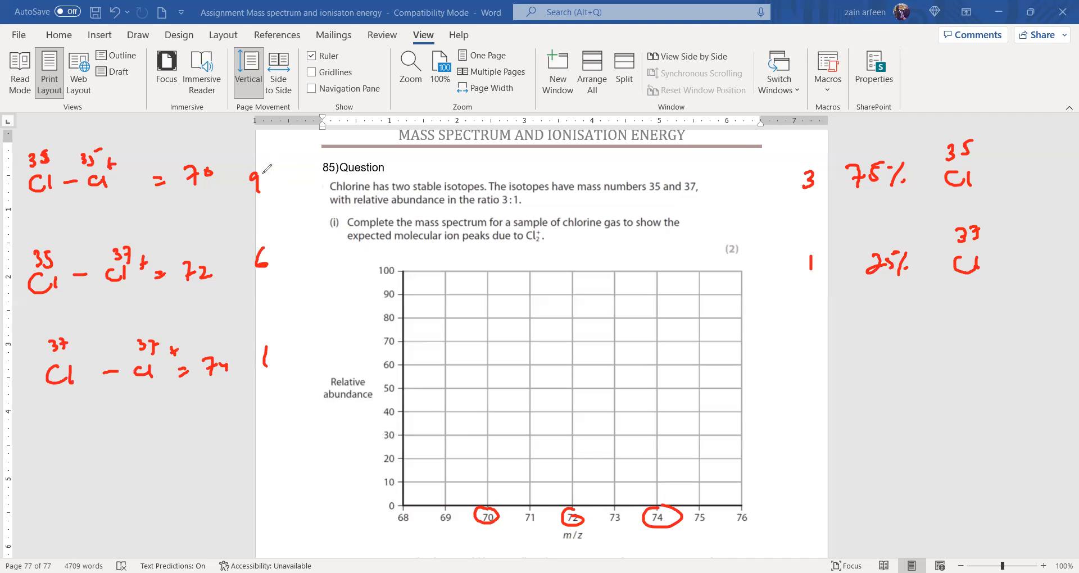
mouse_move(452, 378)
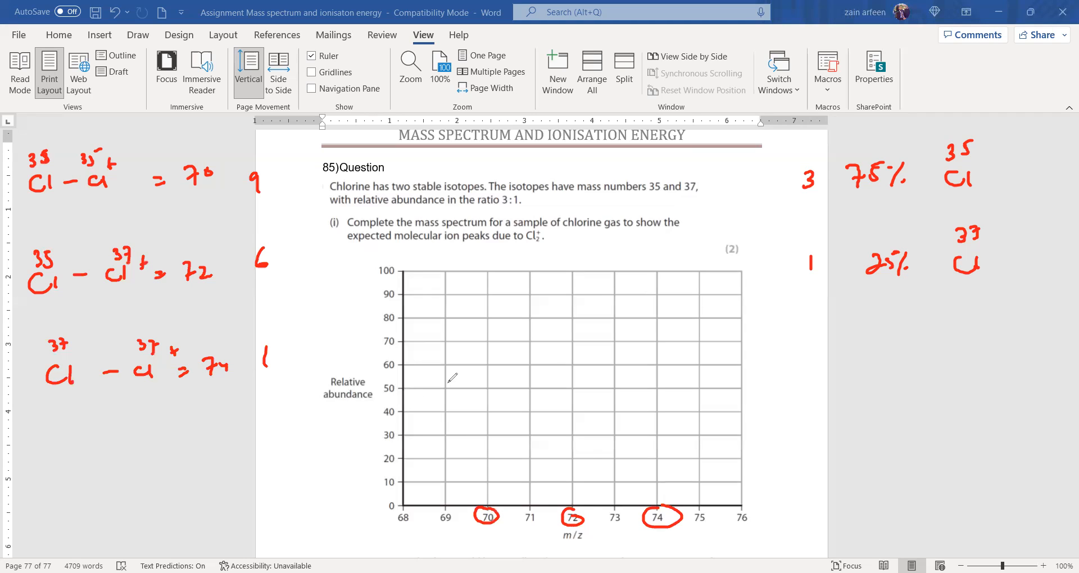
mouse_move(362, 224)
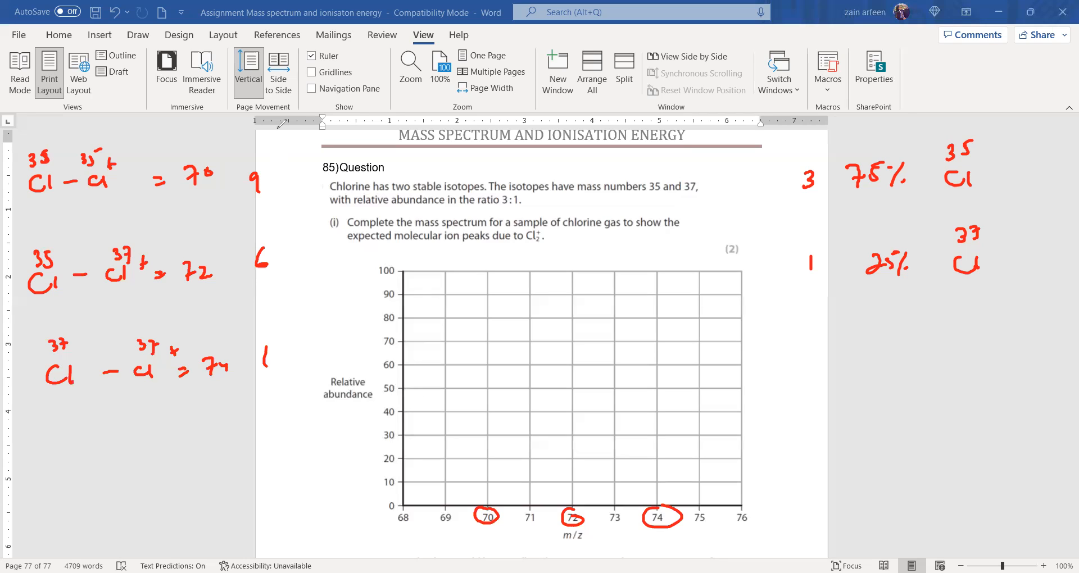
mouse_move(117, 426)
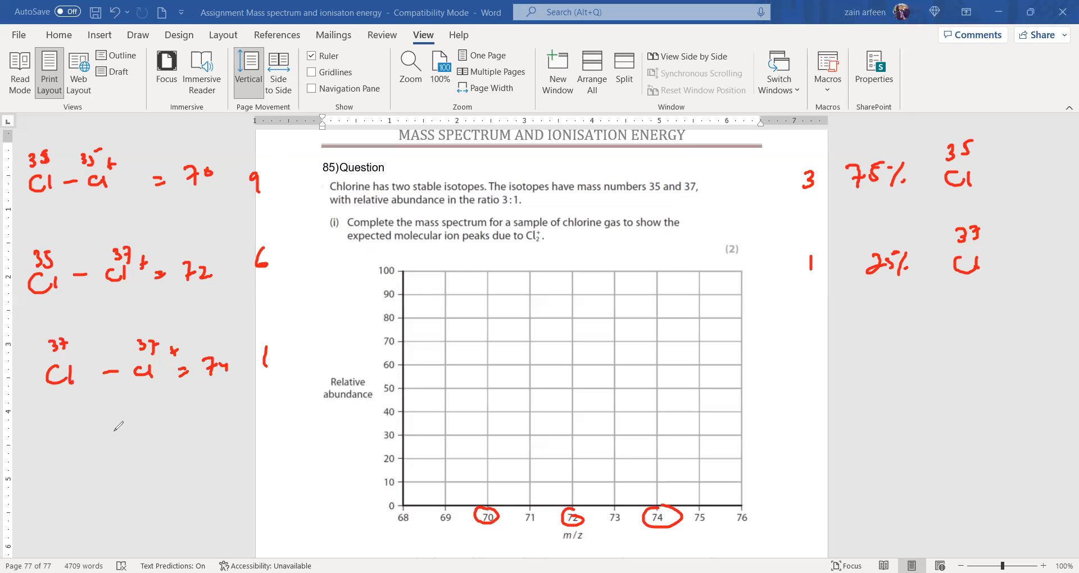
mouse_move(182, 279)
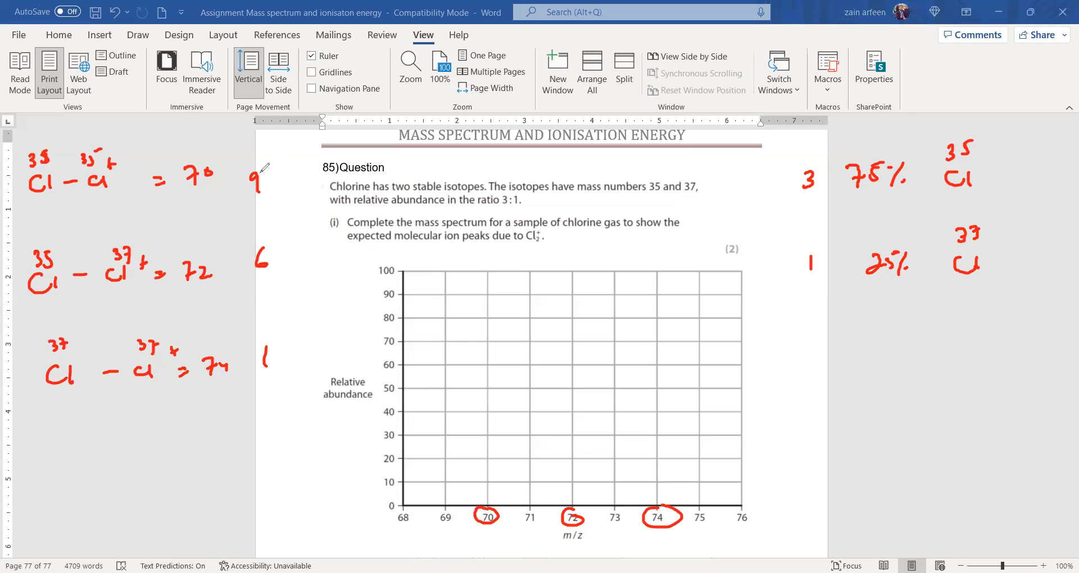
mouse_move(143, 470)
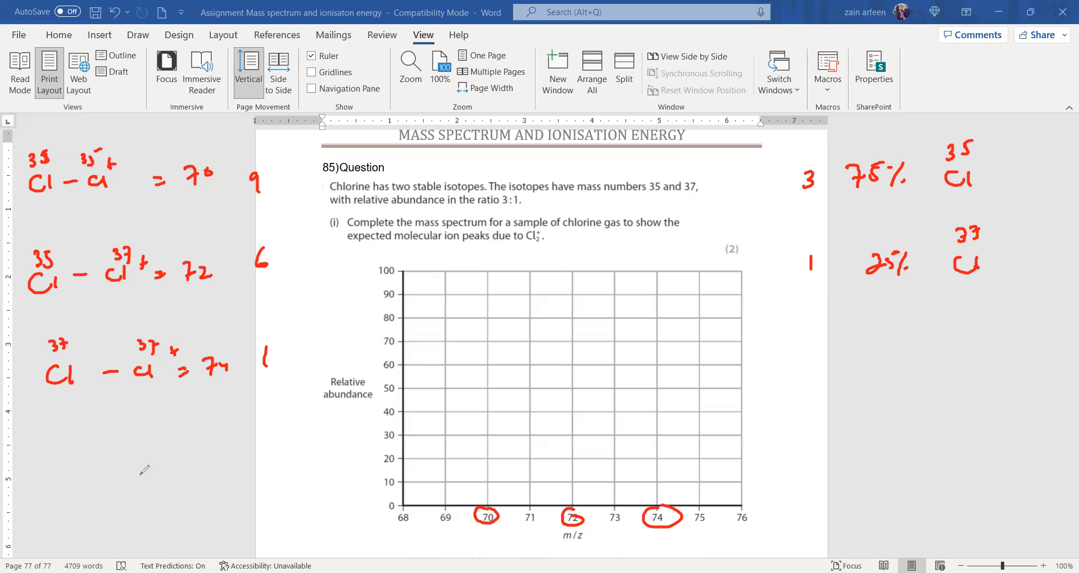
mouse_move(586, 267)
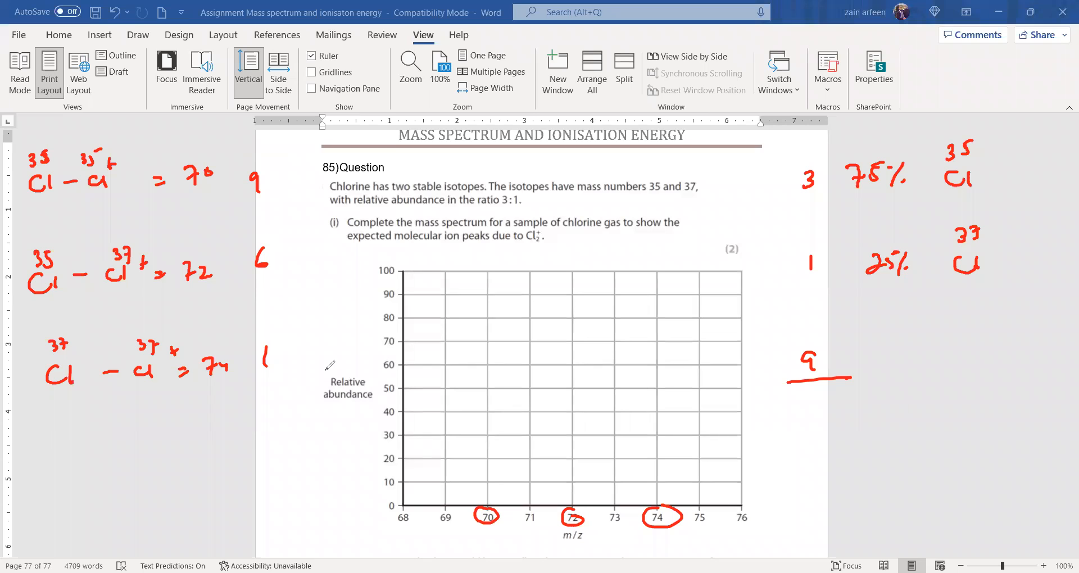
mouse_move(292, 333)
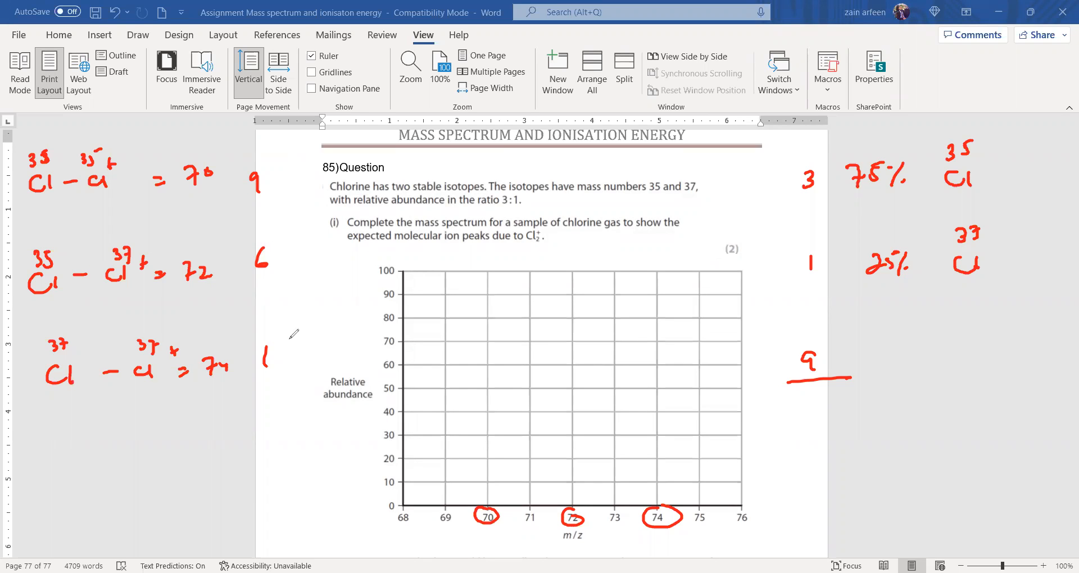
mouse_move(558, 358)
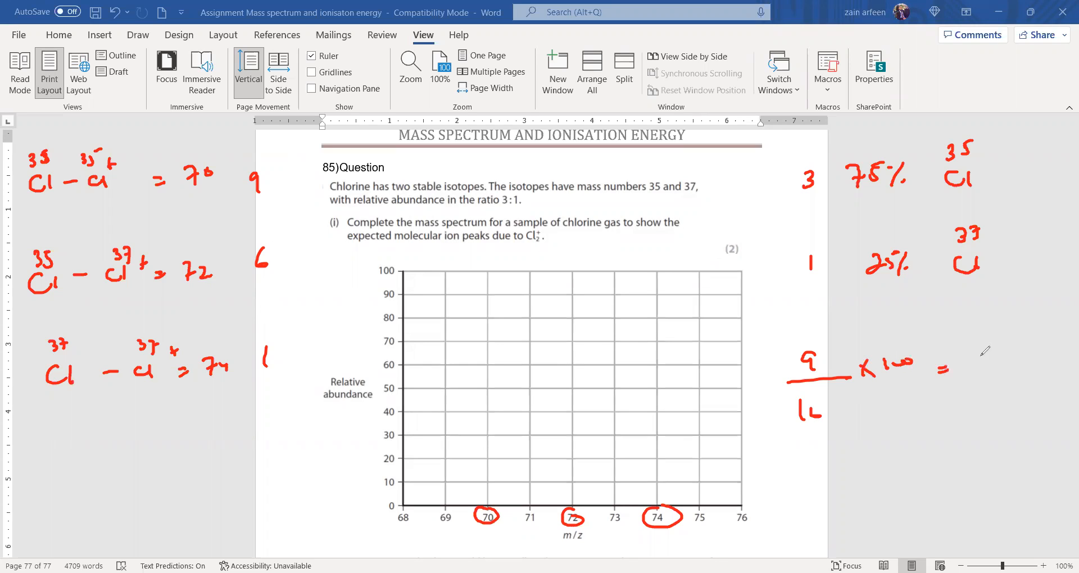
mouse_move(301, 267)
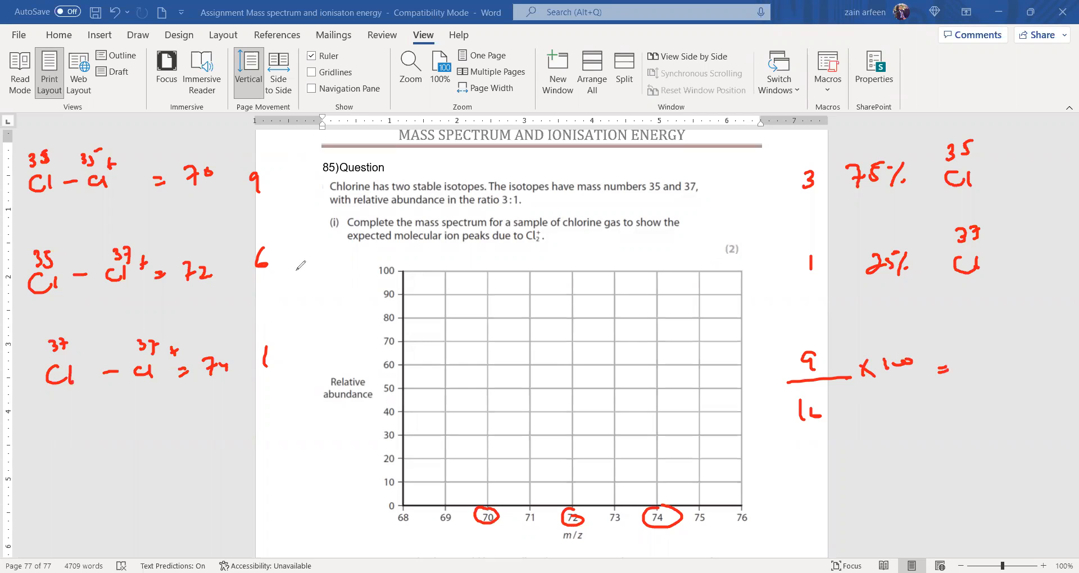
mouse_move(600, 395)
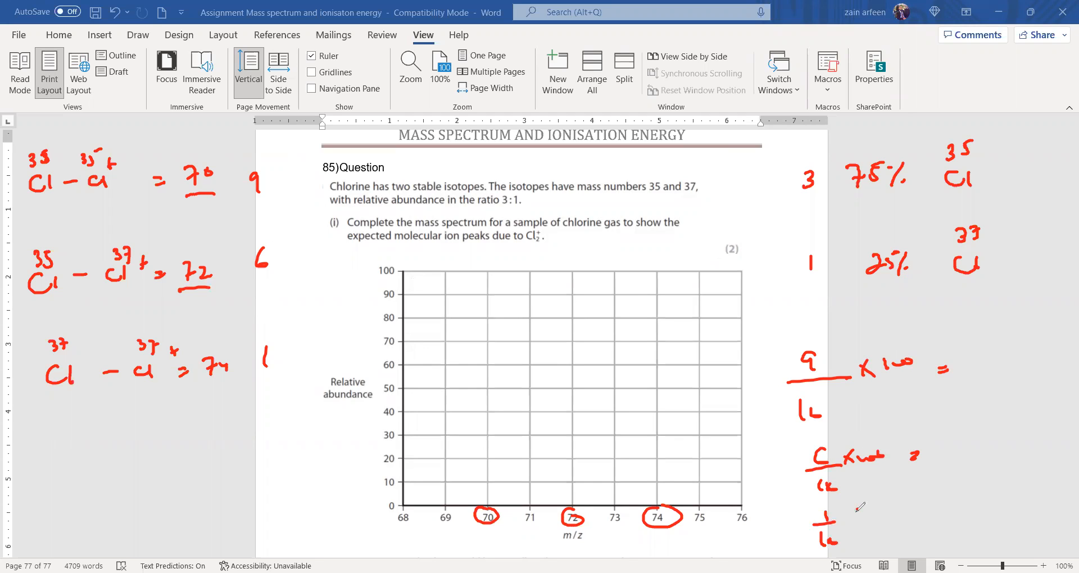
Step: Write ×100 beside the 1/16 fraction in the right-margin working
drag(847, 519, 888, 515)
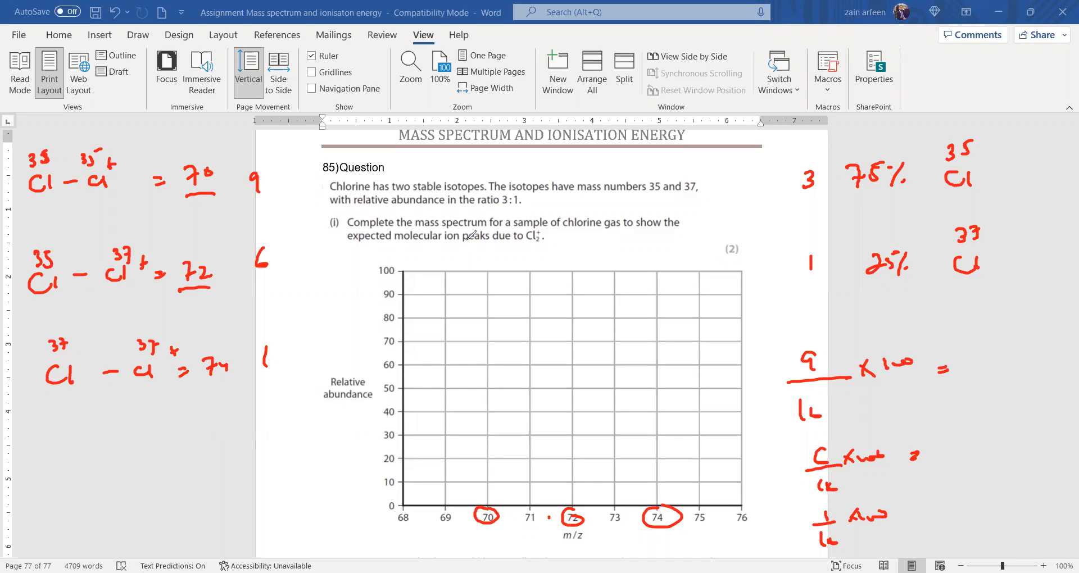
mouse_move(486, 475)
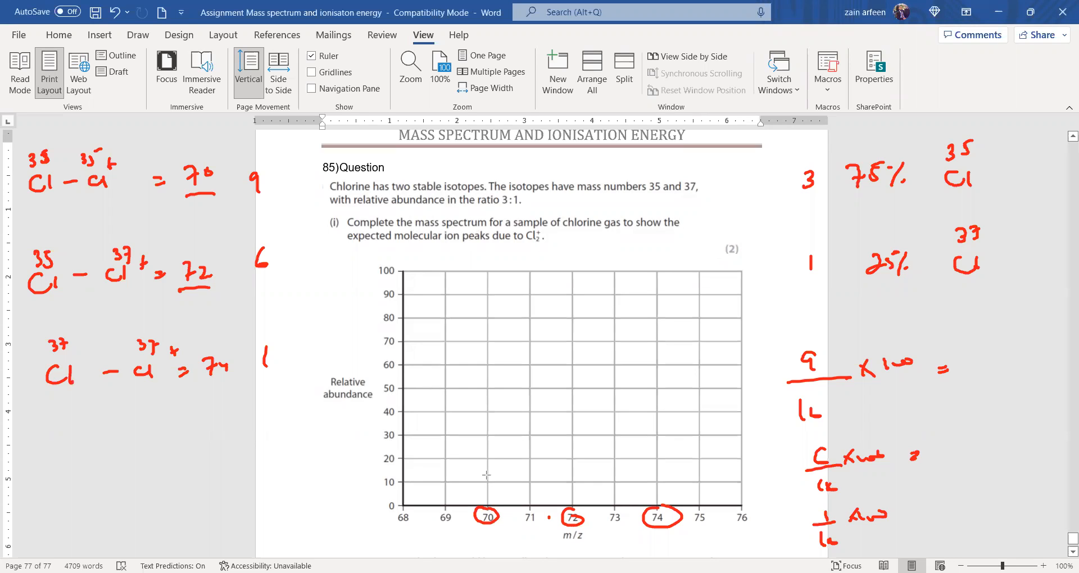
Step: Draw the tallest red peak at m/z 70 on the grid
drag(487, 516, 487, 406)
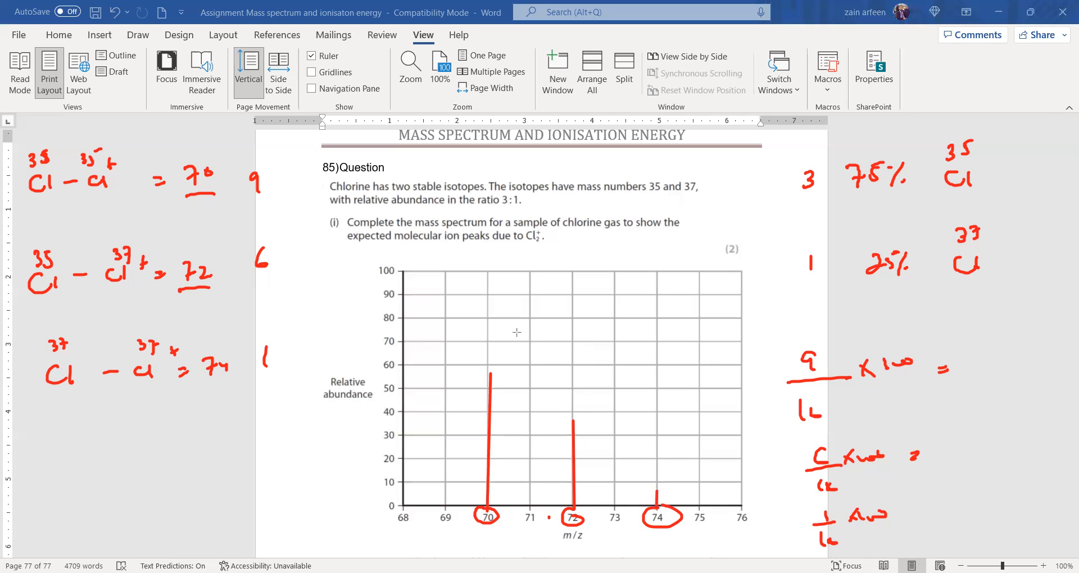
mouse_move(479, 279)
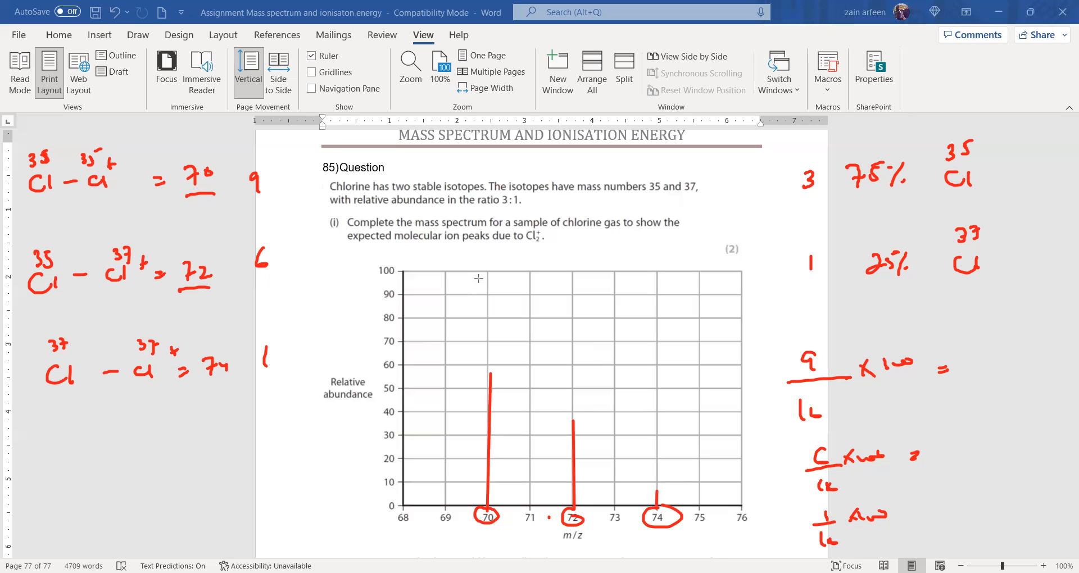
mouse_move(467, 320)
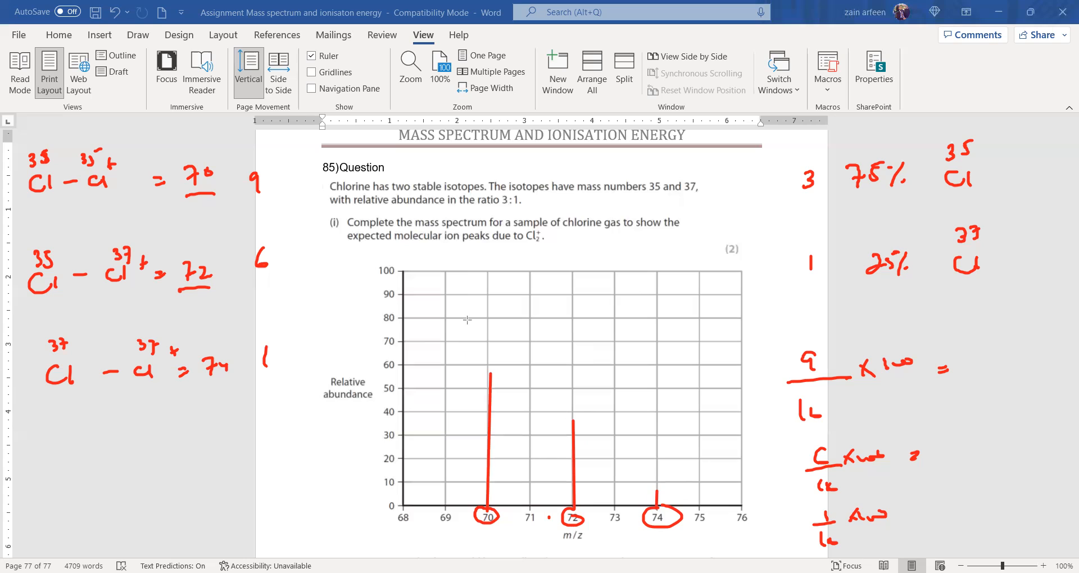
mouse_move(477, 530)
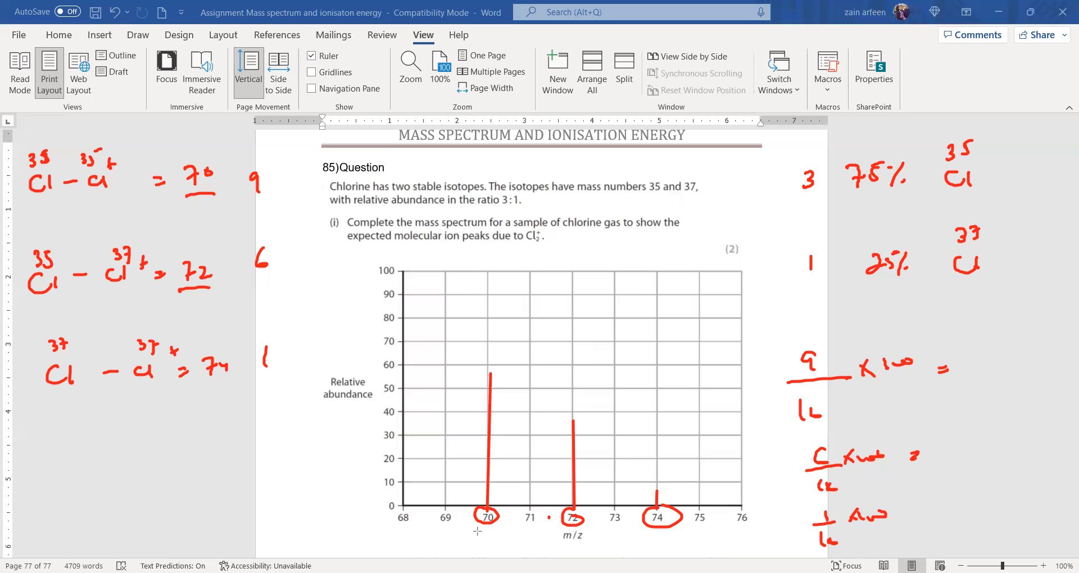
mouse_move(355, 245)
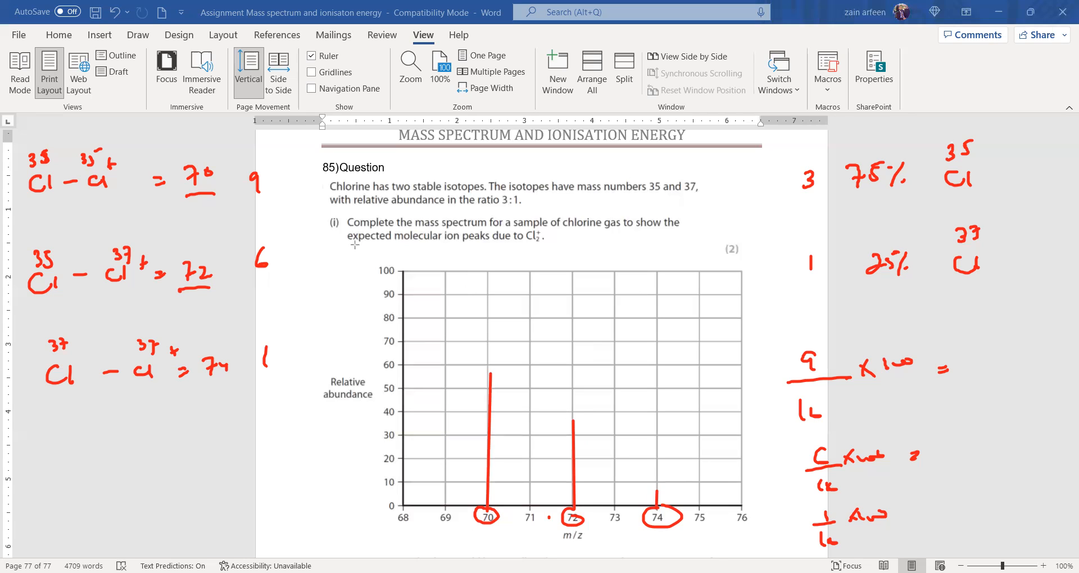
mouse_move(487, 475)
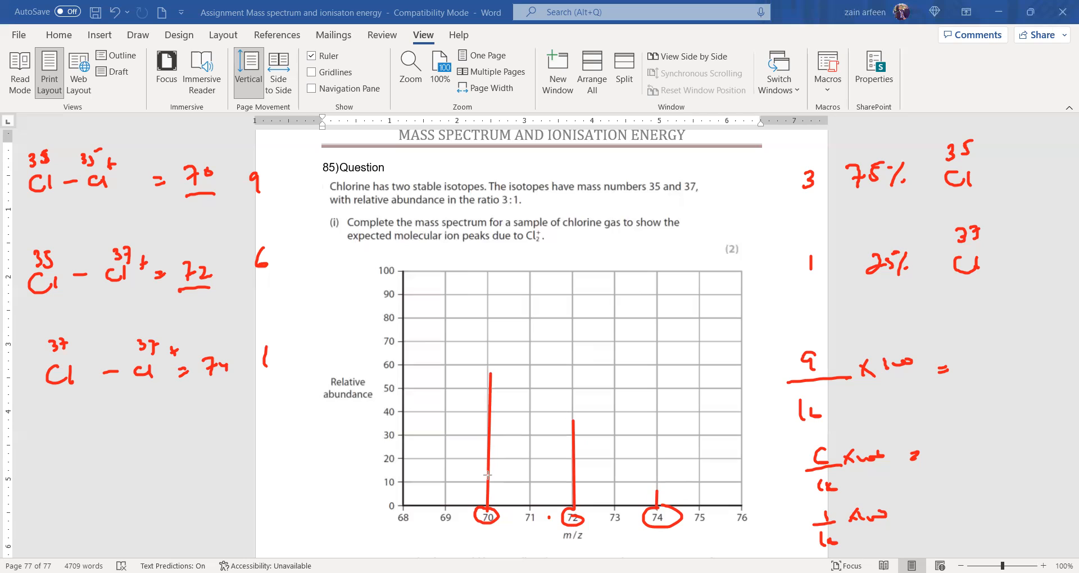
mouse_move(406, 328)
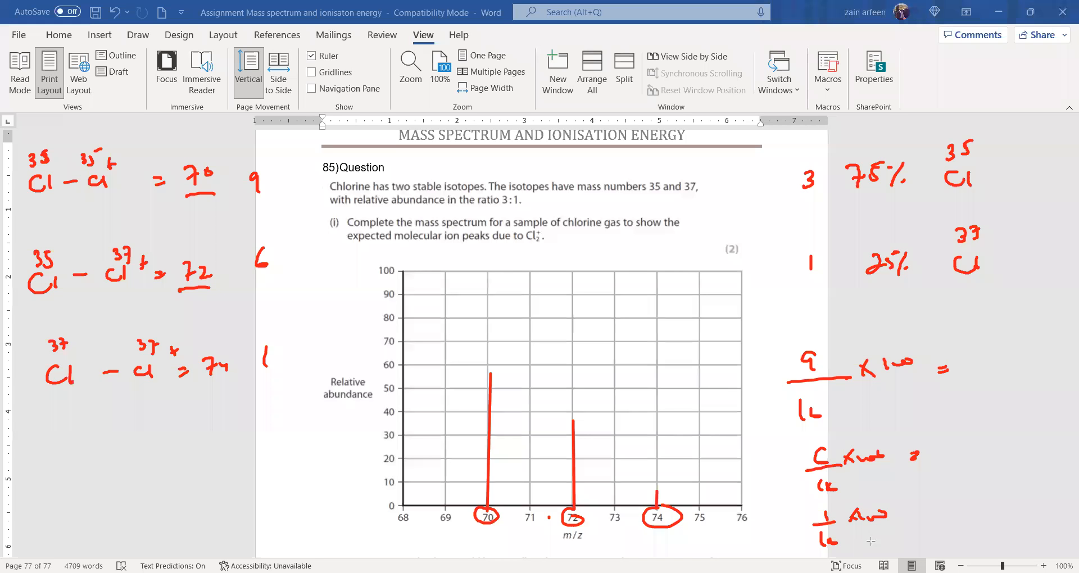
mouse_move(365, 209)
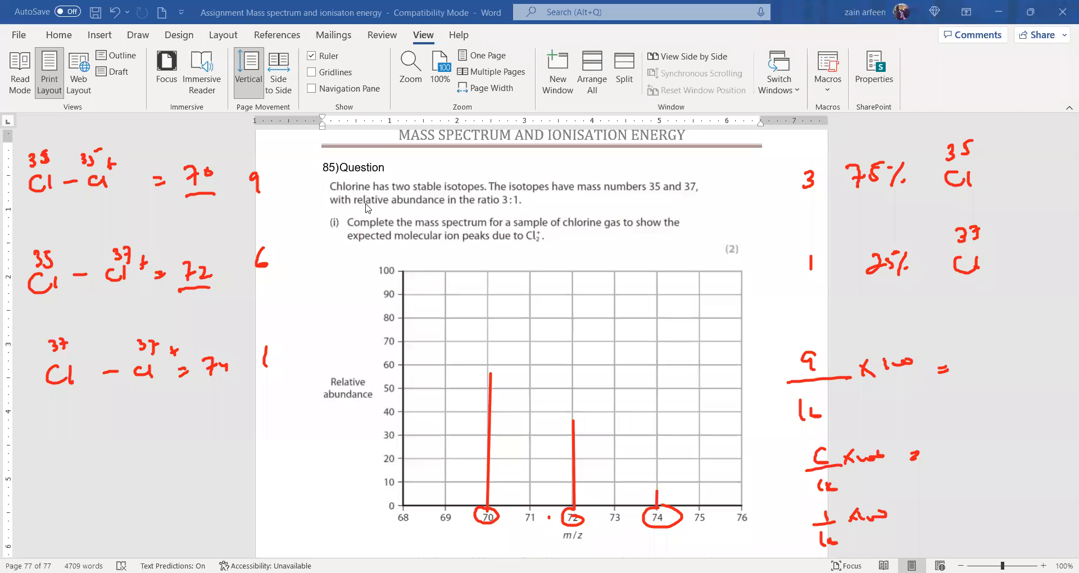
Step: Ink m/e = 72/1 for Cl⁺ and 72/2 = 36 for Cl²⁺ beside part (ii)
scroll(down, 3)
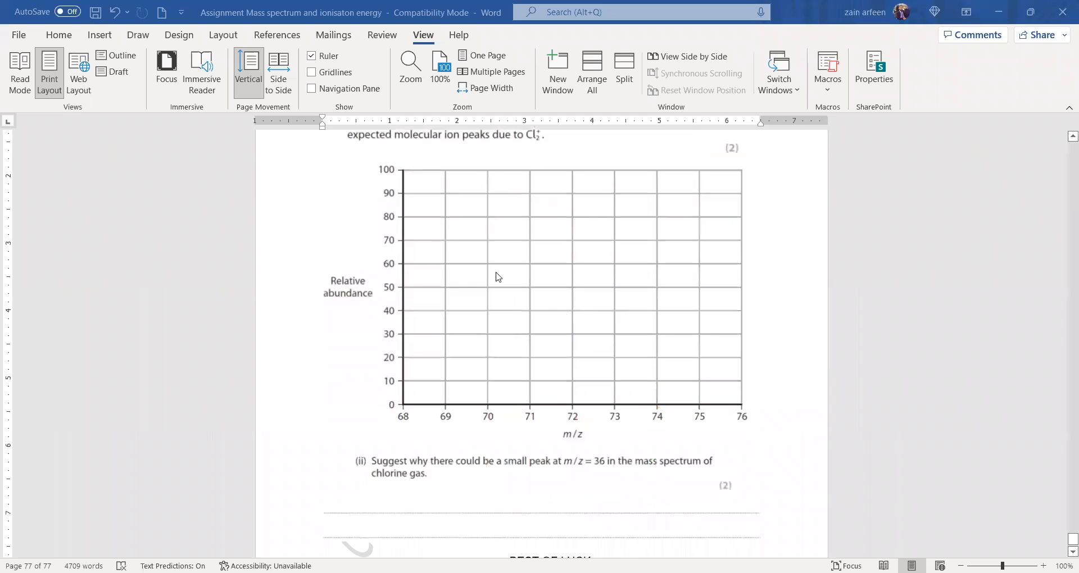
mouse_move(503, 146)
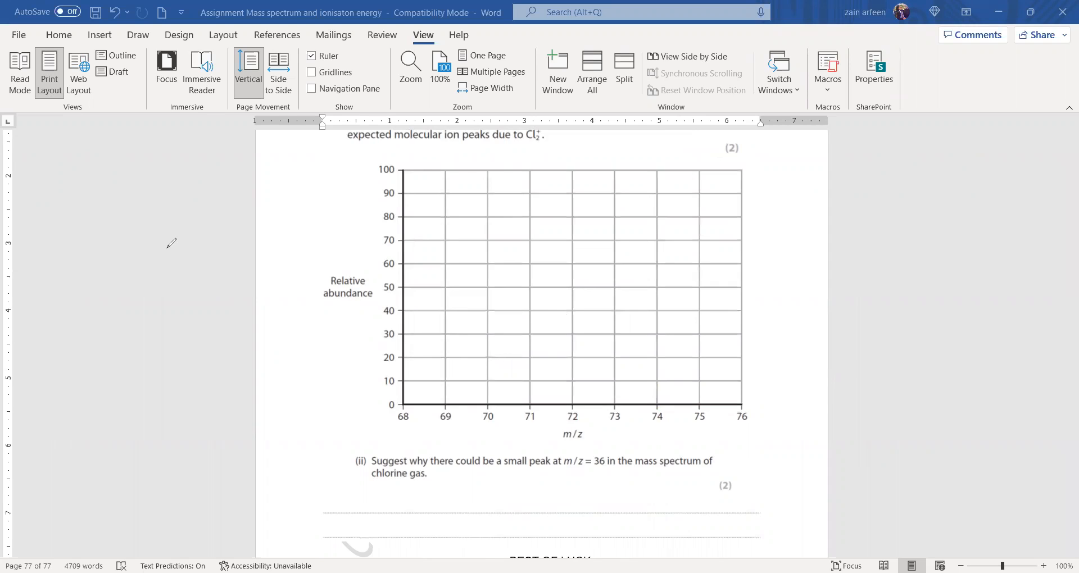
drag(100, 220, 124, 251)
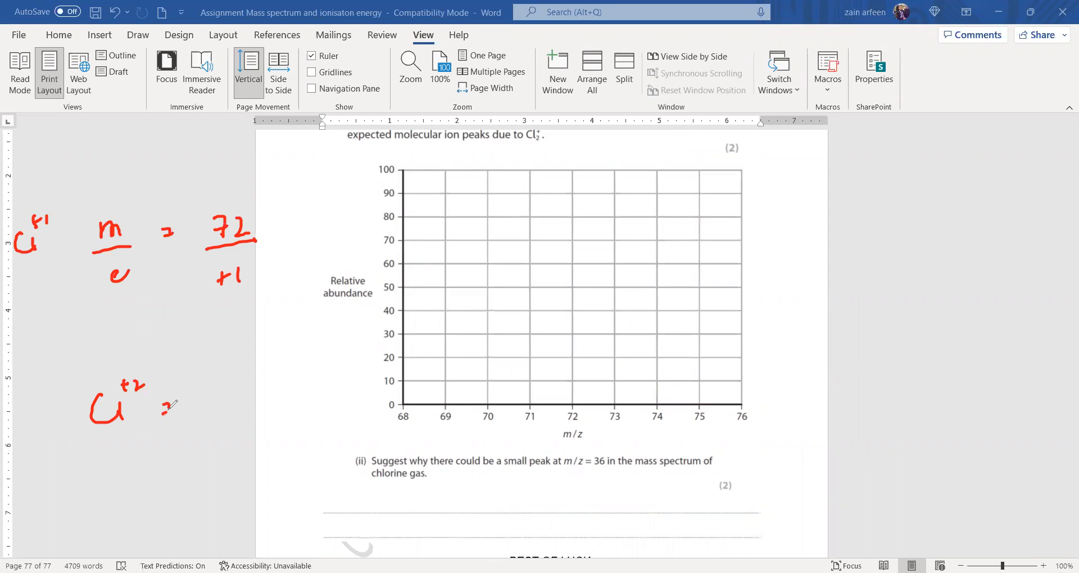
drag(159, 409, 230, 420)
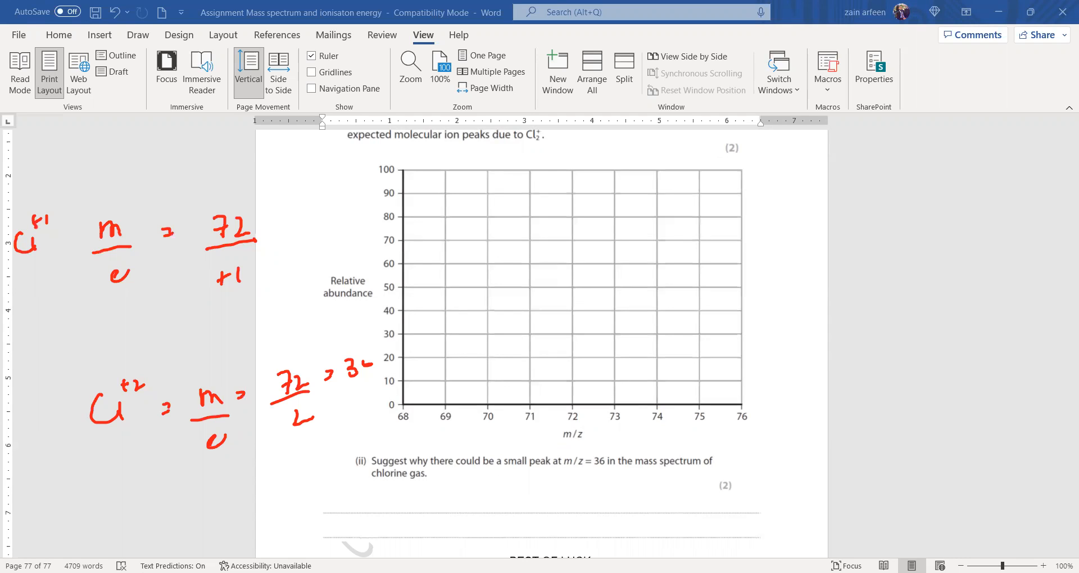
mouse_move(453, 494)
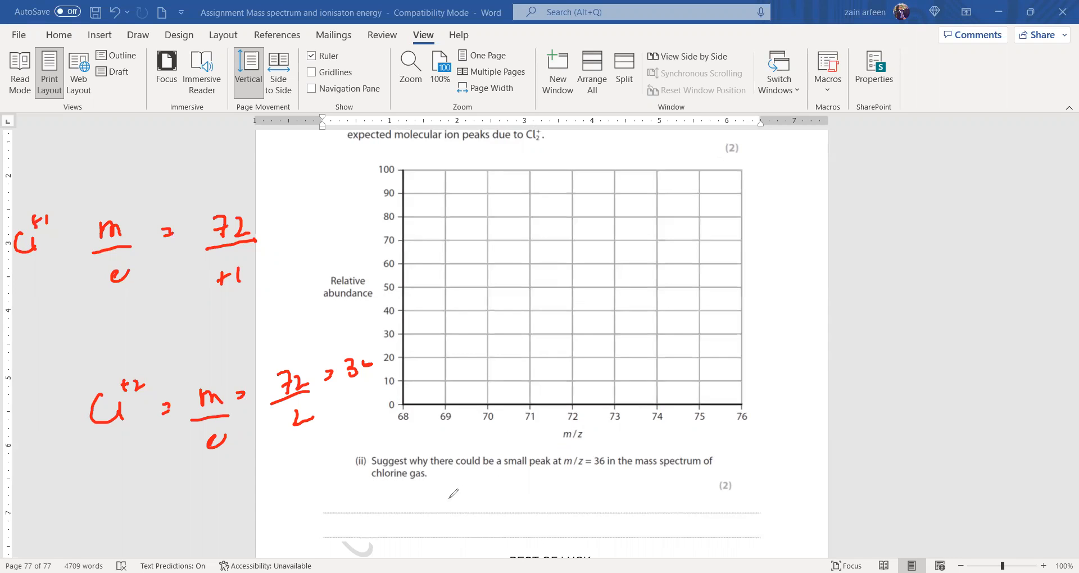
Step: Write Cl₂²⁺ = 72 followed by an arrow on the part (ii) answer line
drag(444, 496, 503, 503)
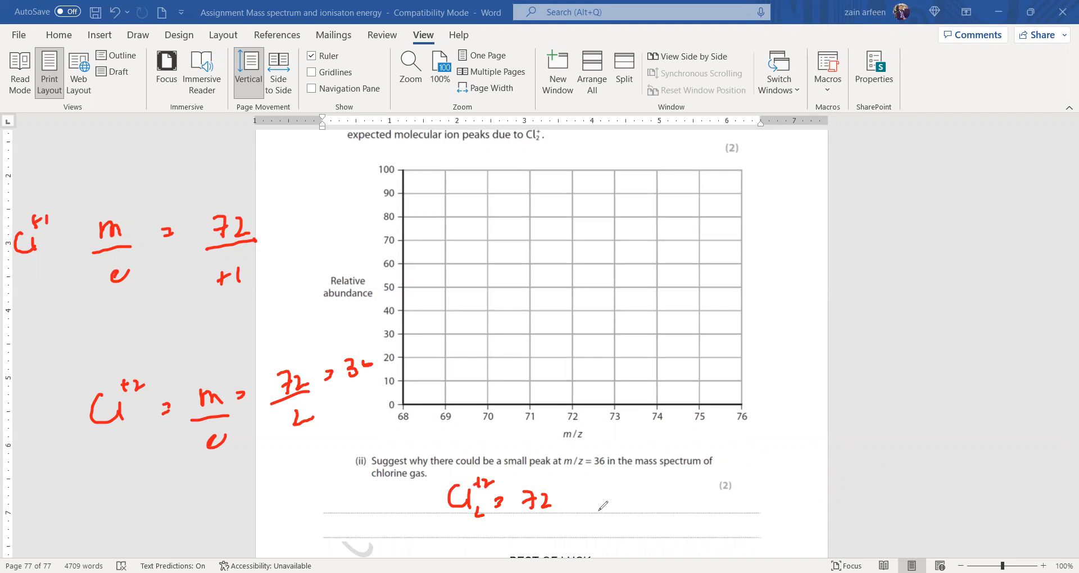
drag(571, 502, 613, 508)
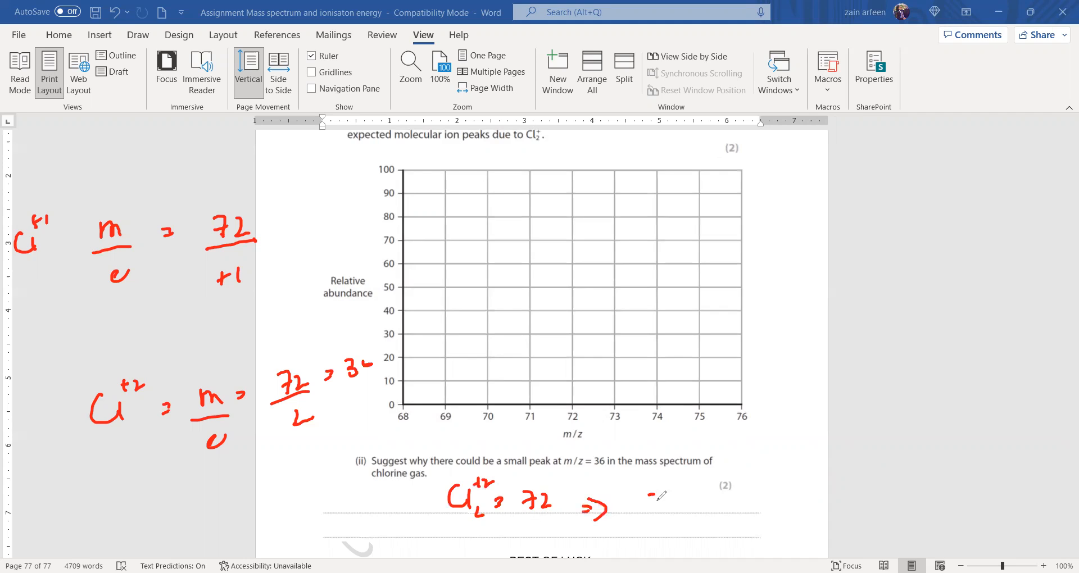